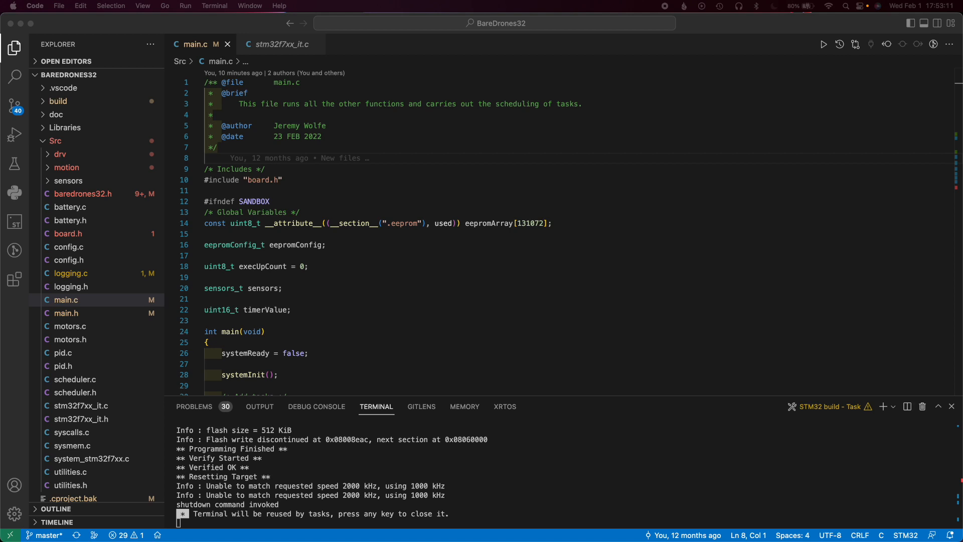
mouse_move(290, 271)
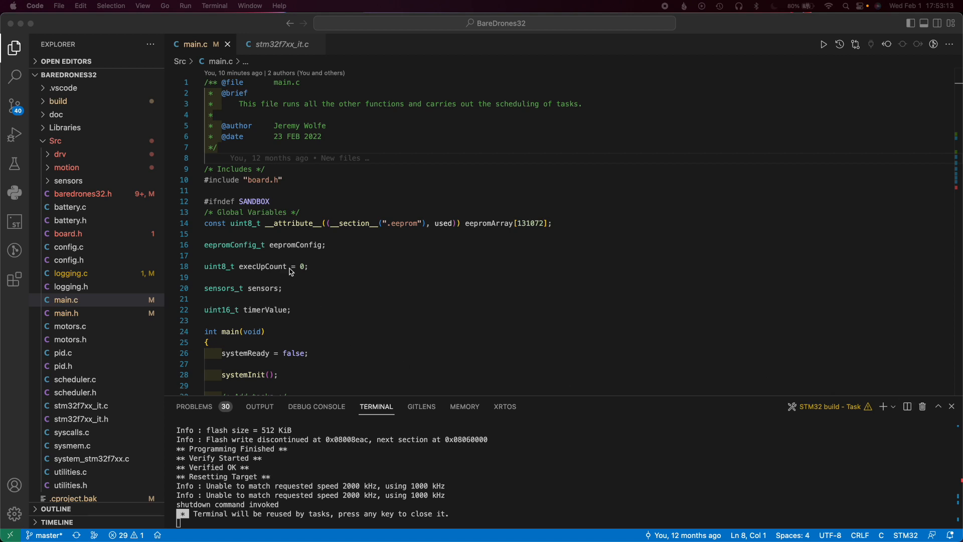
mouse_move(125, 256)
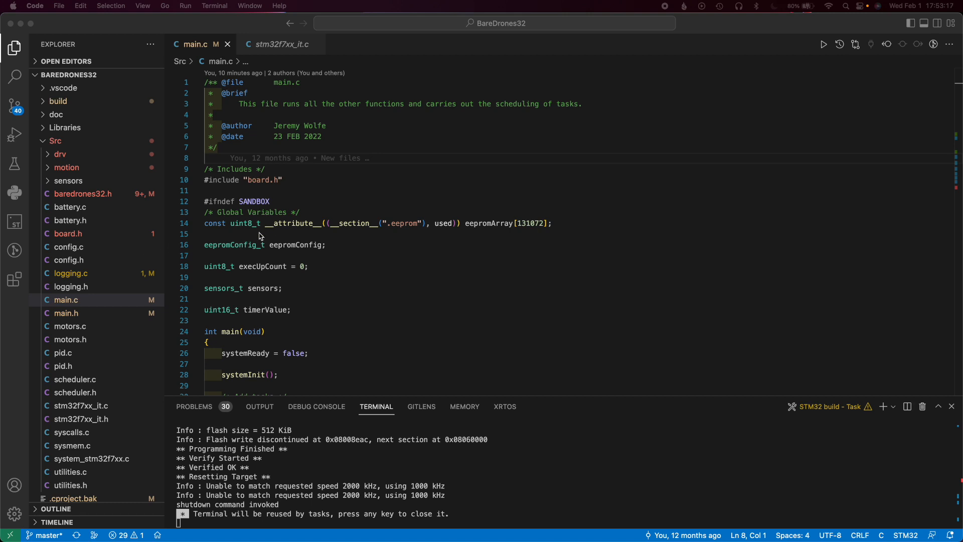
Point out main.c's eeprom array and Global Variables comment, then show the STM32 build and flash actions
left_click(259, 234)
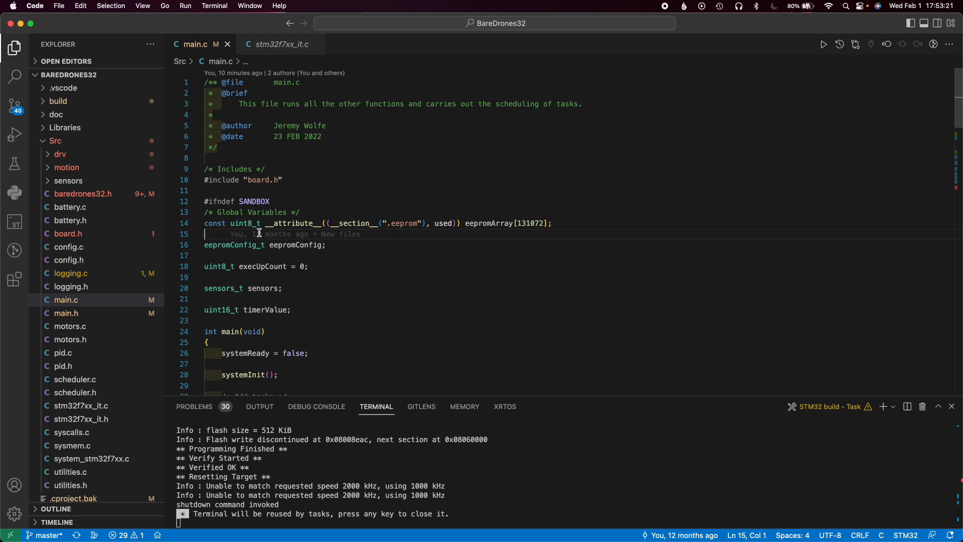
left_click(327, 213)
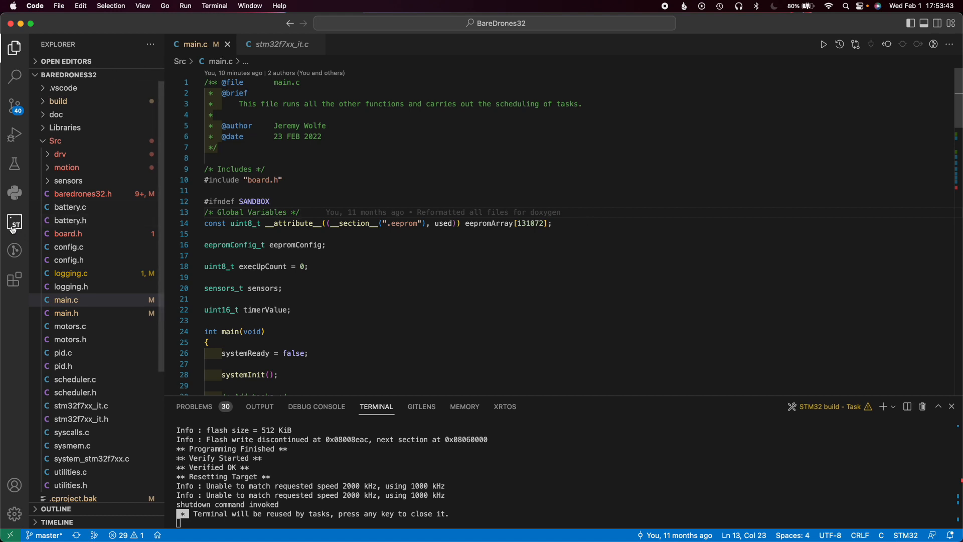
left_click(14, 222)
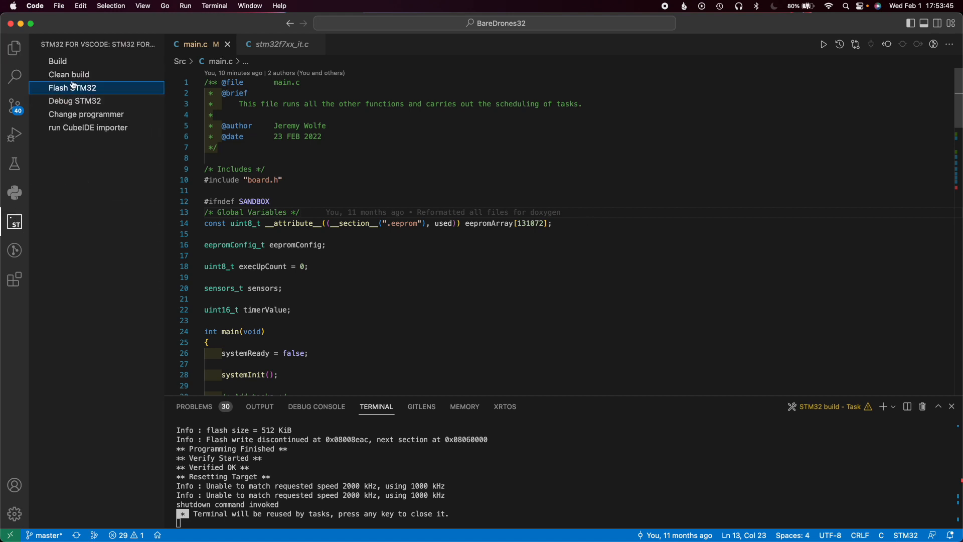
left_click(12, 48)
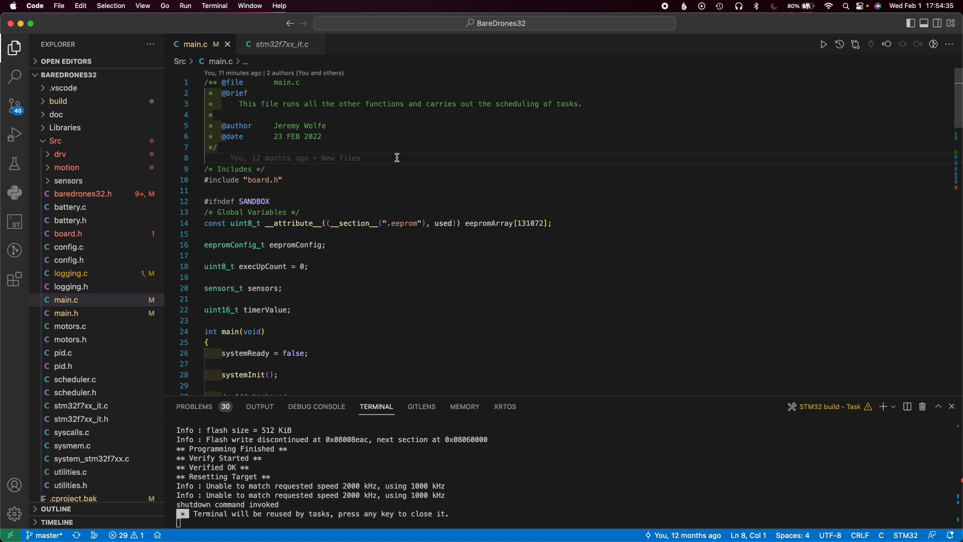
mouse_move(385, 239)
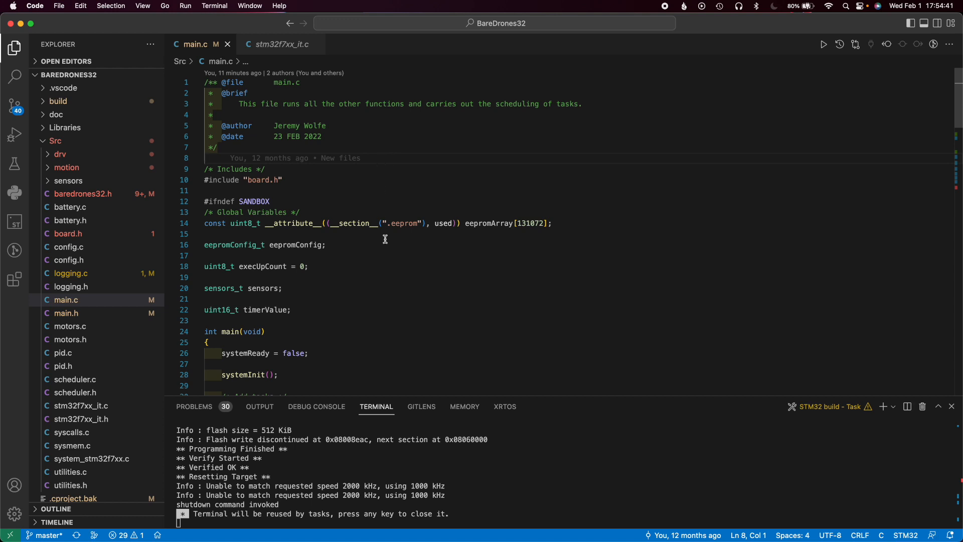
mouse_move(194, 194)
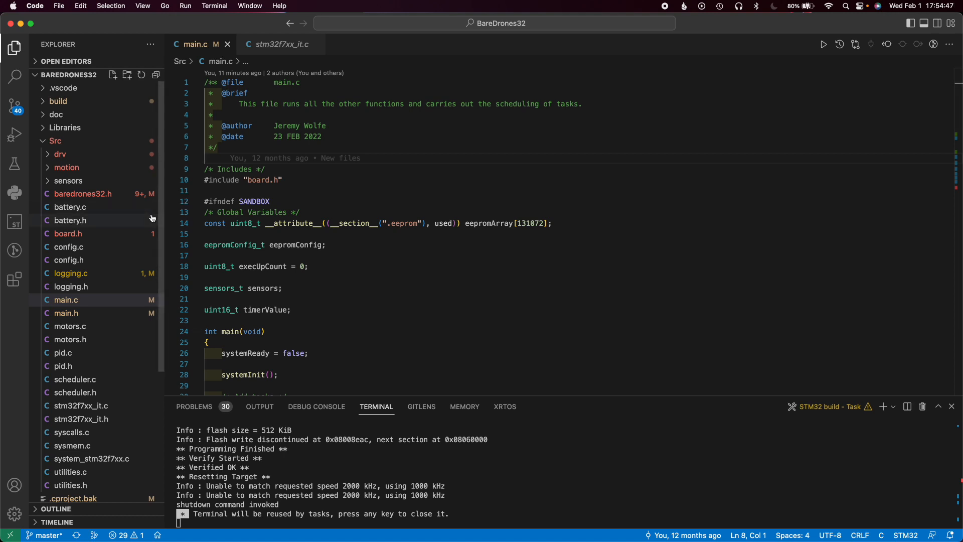
Review the workspace settings.json and launch.json debug configurations, then collapse the .vscode folder
scroll("down", 3)
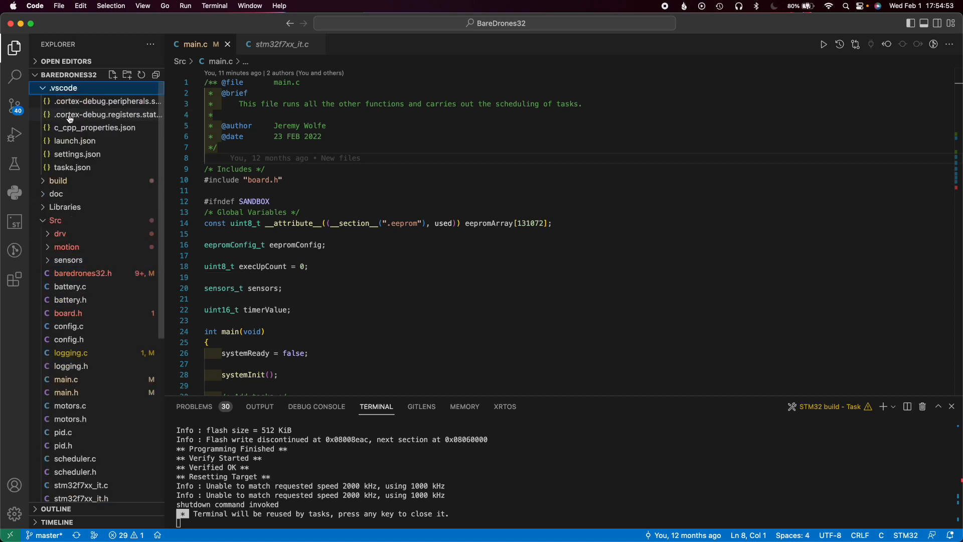
left_click(77, 154)
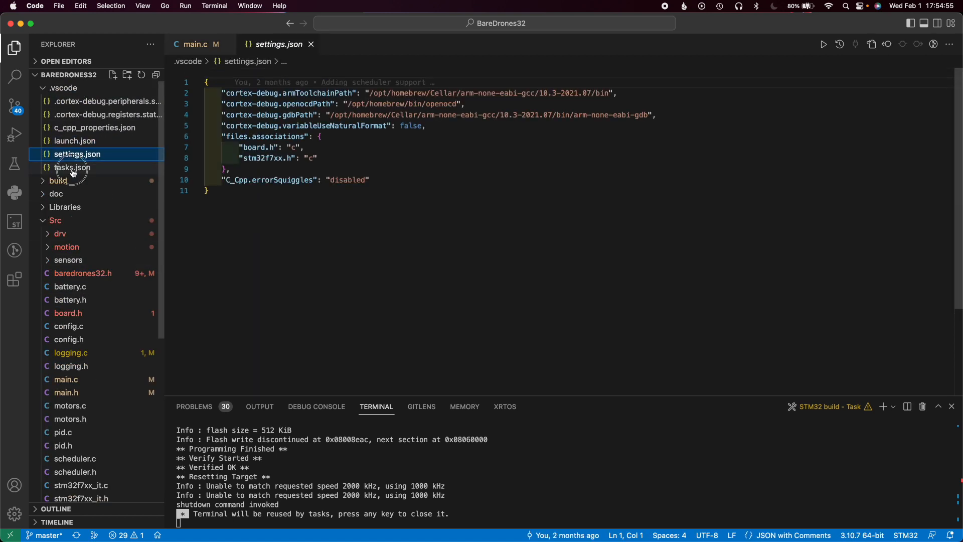
left_click(74, 141)
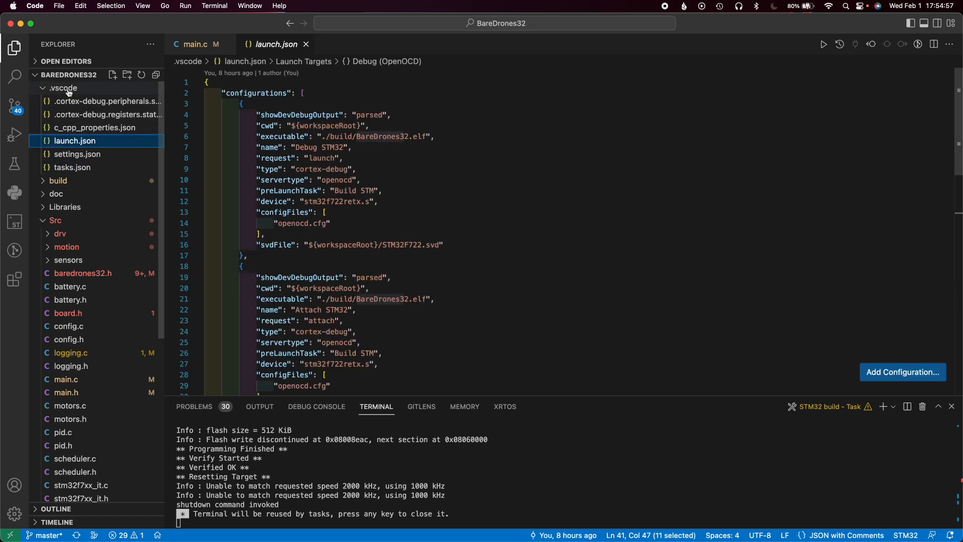
left_click(197, 44)
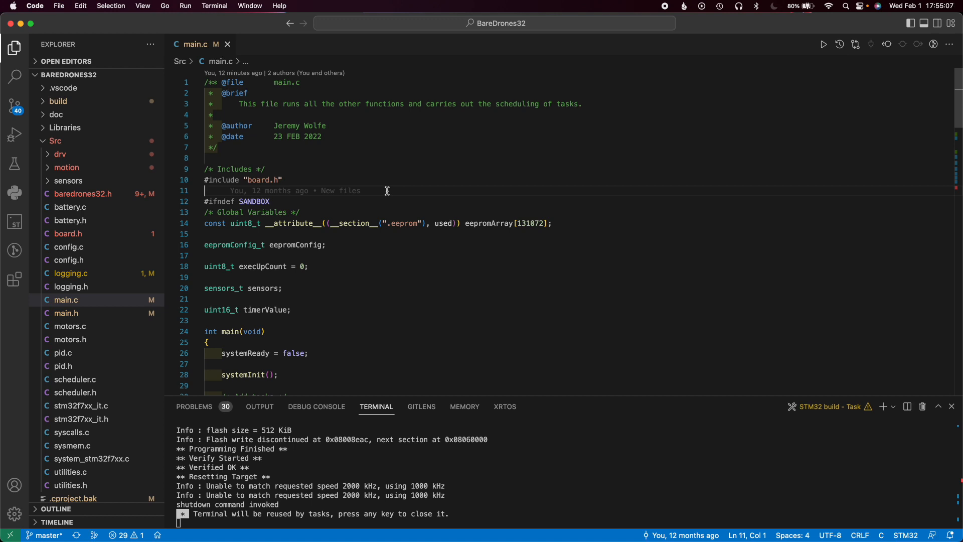
mouse_move(98, 180)
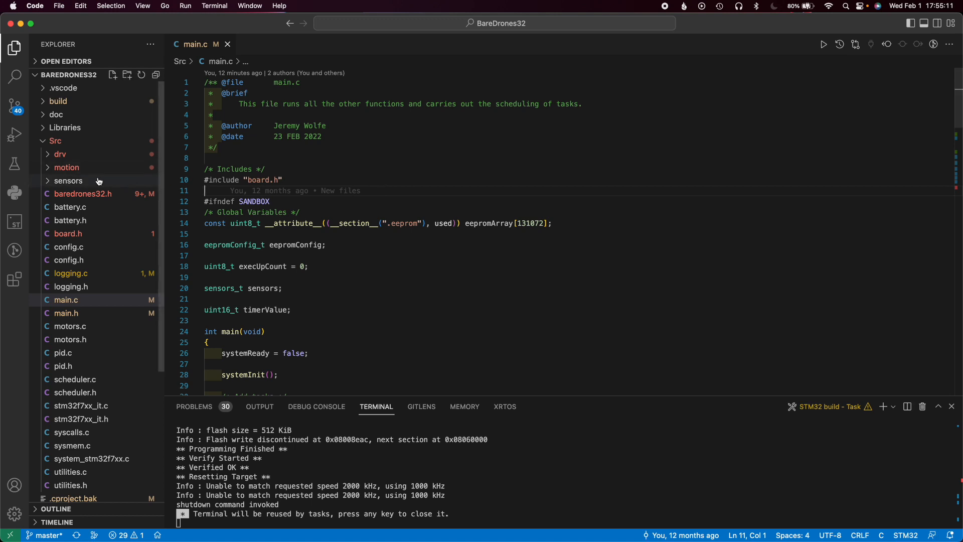
mouse_move(202, 210)
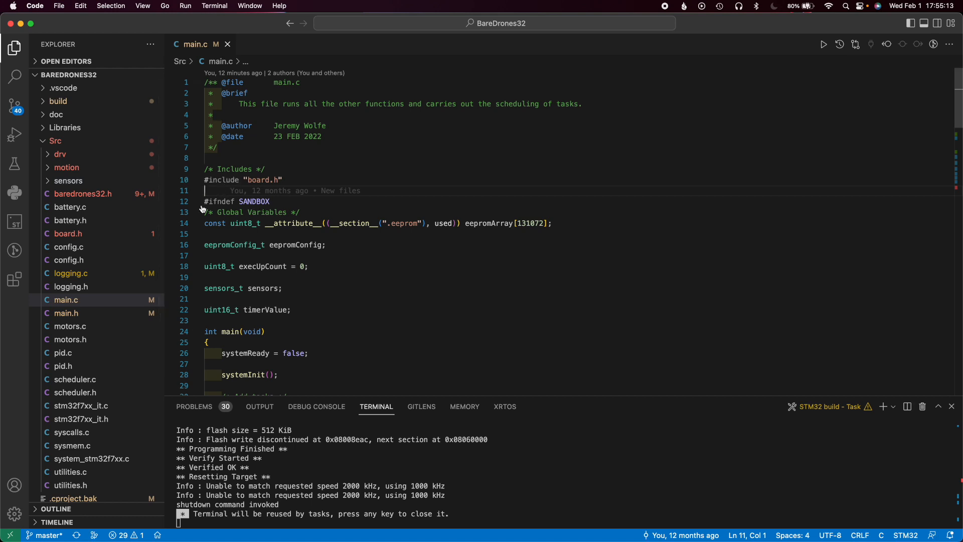
mouse_move(92, 207)
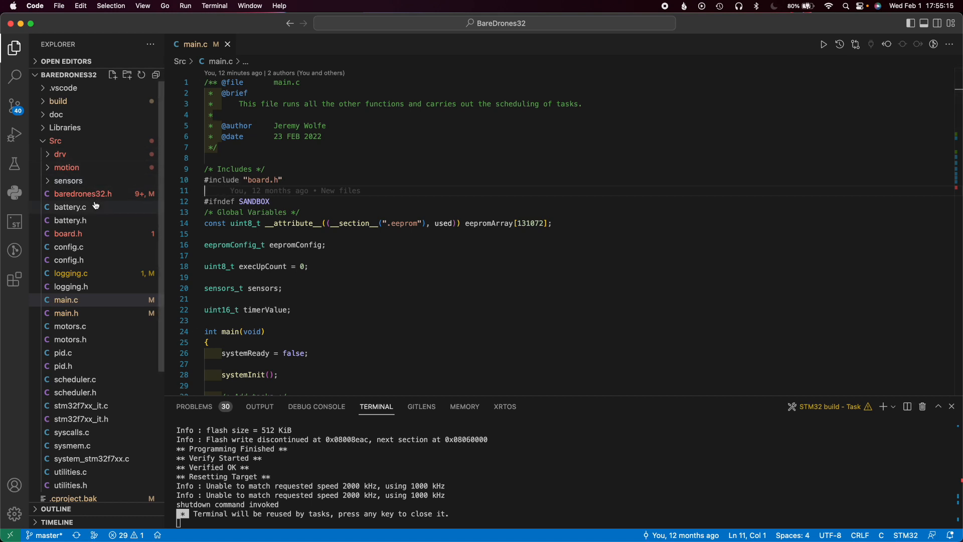
Expand the Src/drv folder to browse its driver files, then fold it away again
scroll("down", 3)
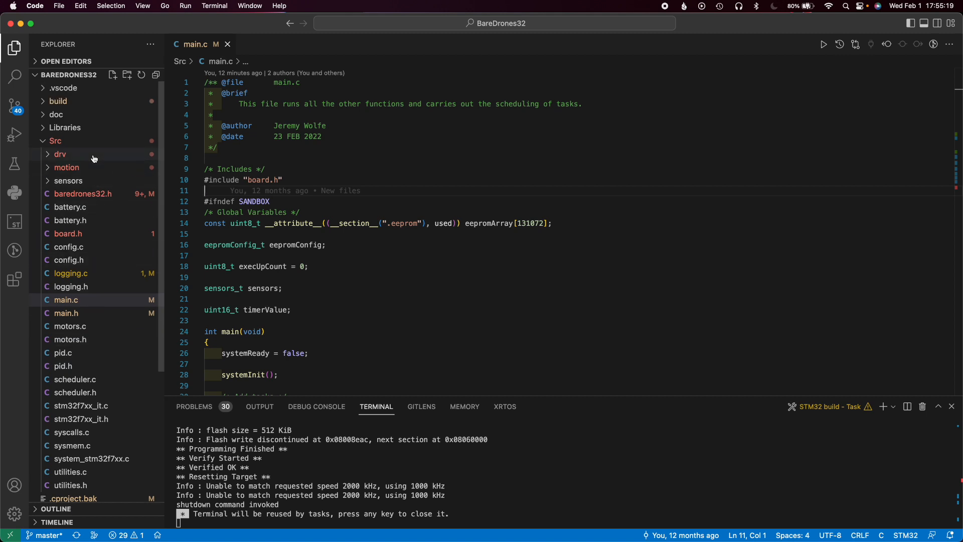
left_click(60, 154)
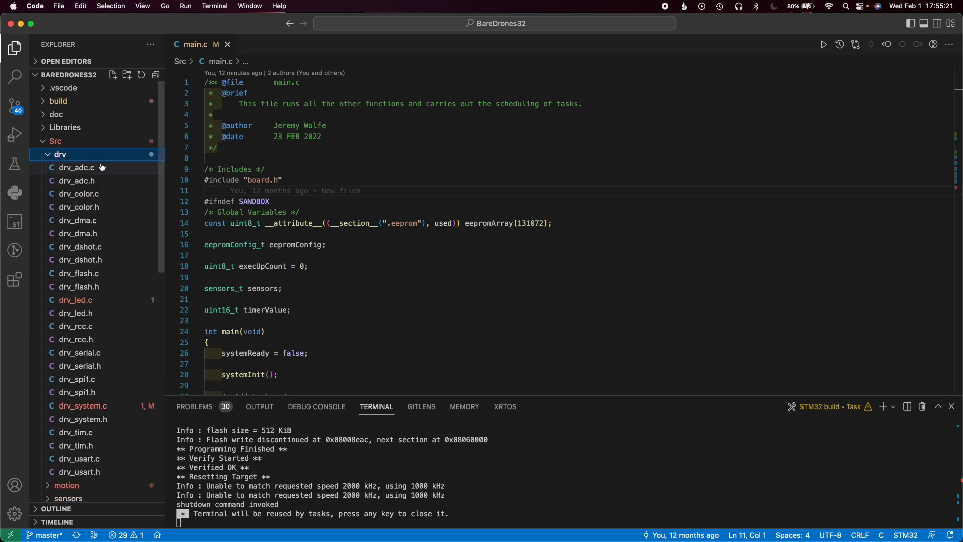
mouse_move(99, 180)
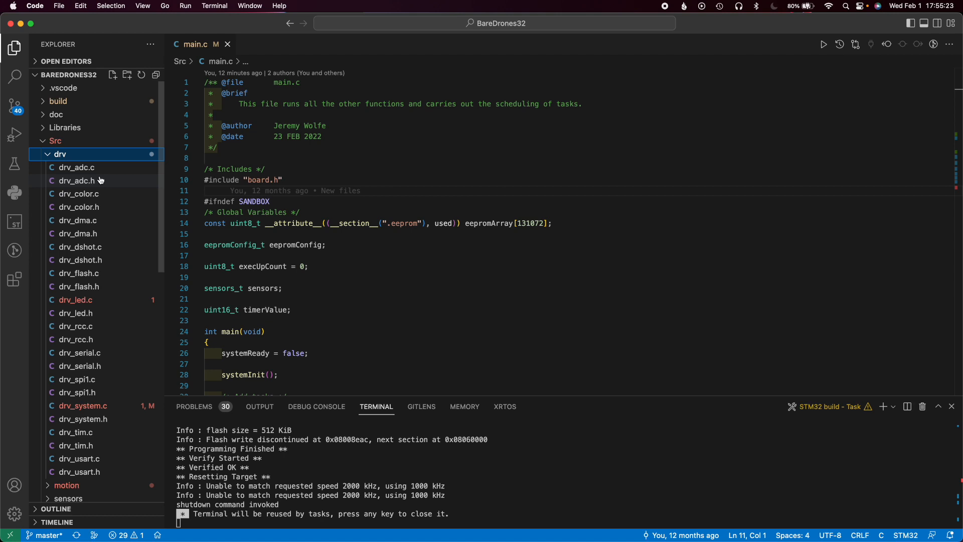
mouse_move(102, 173)
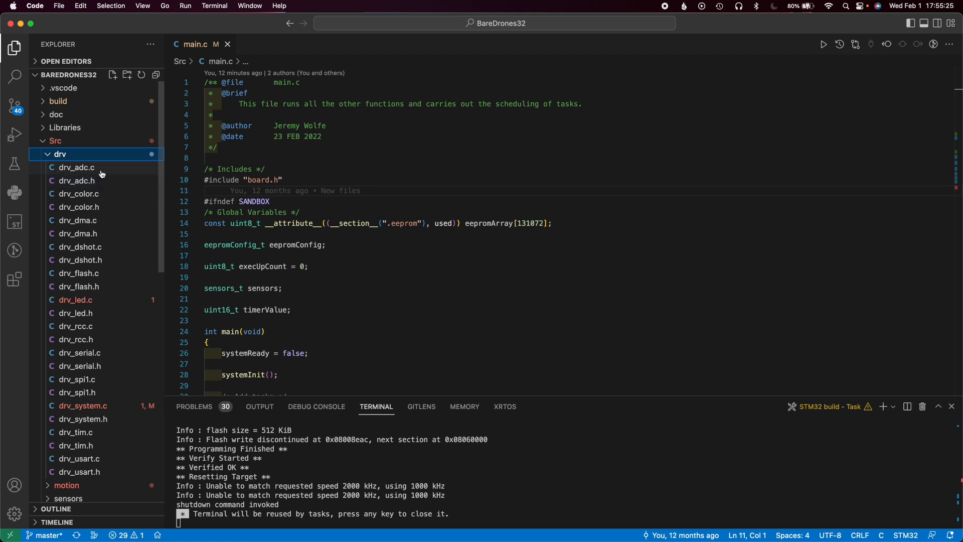
mouse_move(99, 172)
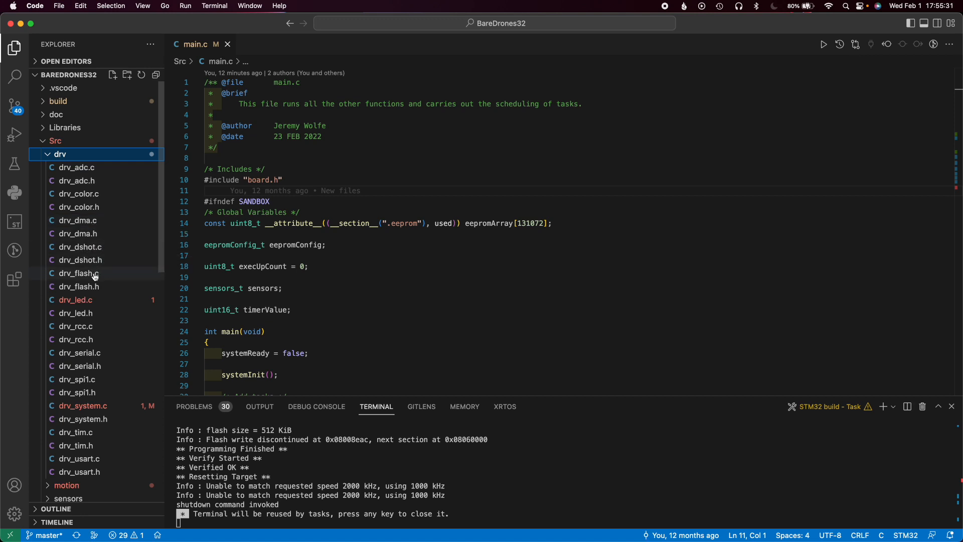
mouse_move(86, 283)
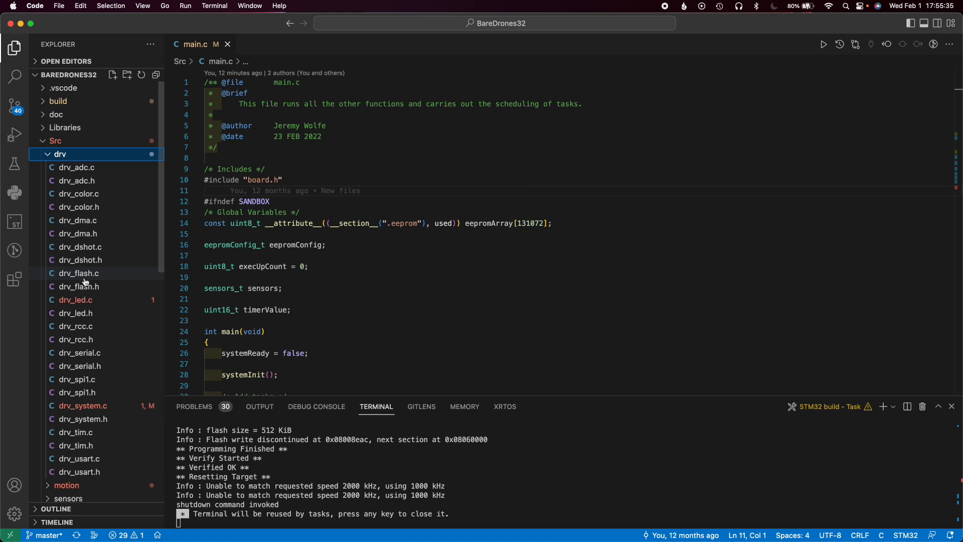
mouse_move(79, 272)
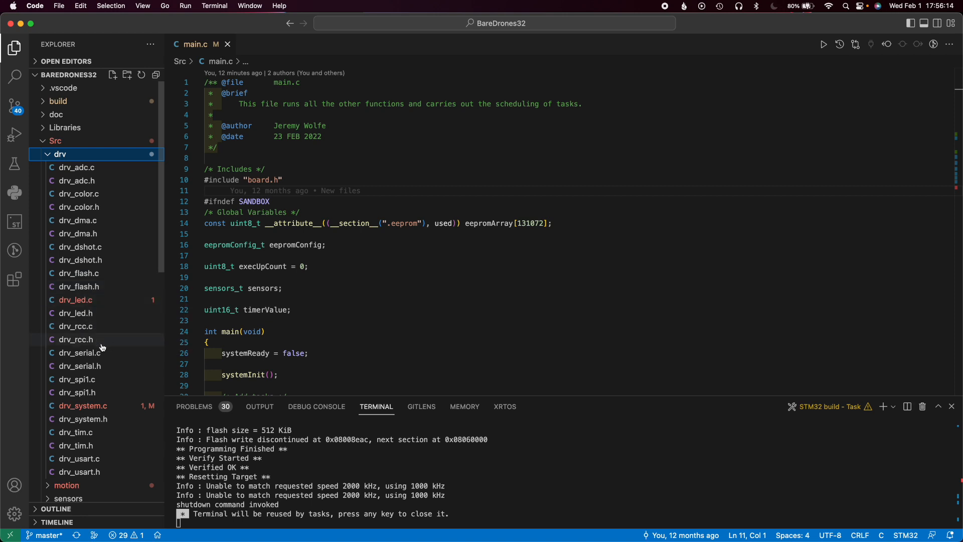
mouse_move(114, 379)
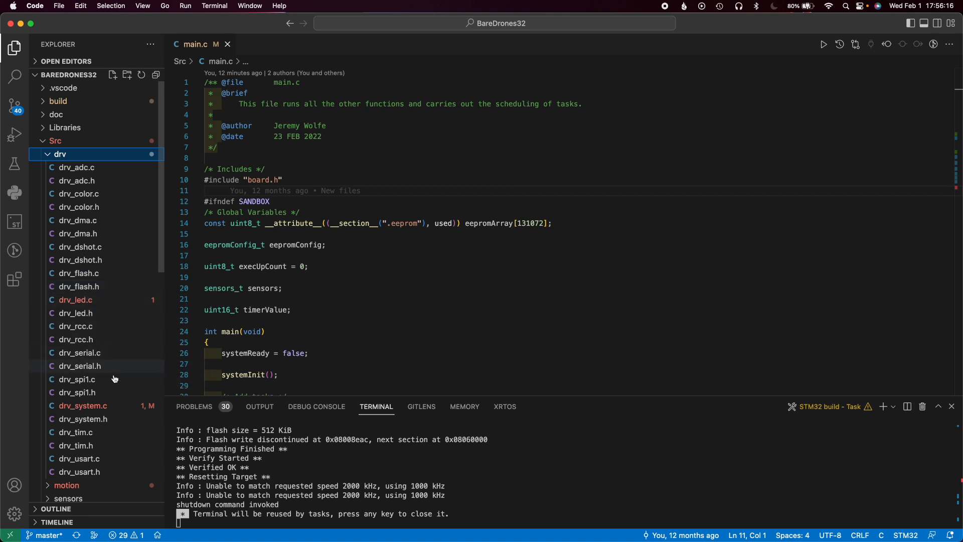
mouse_move(117, 433)
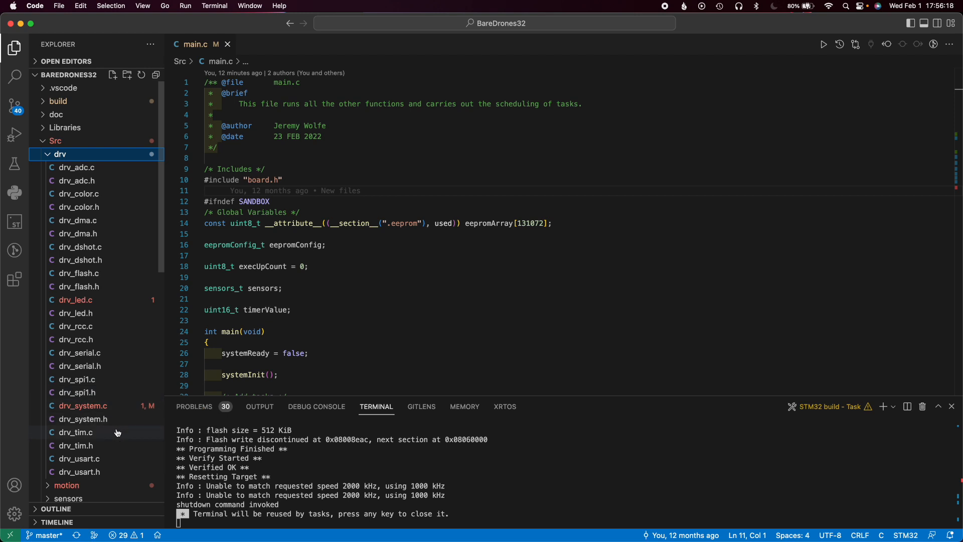
mouse_move(85, 461)
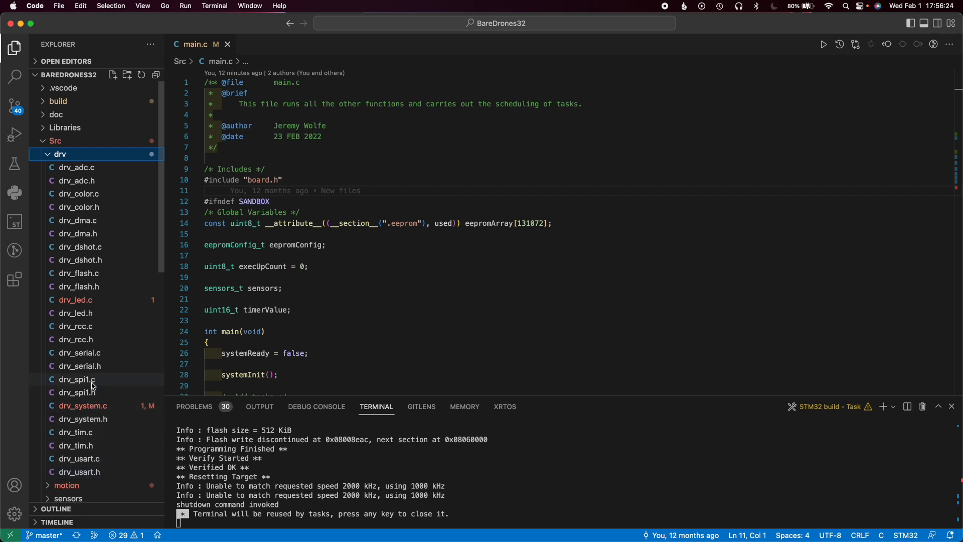
mouse_move(110, 353)
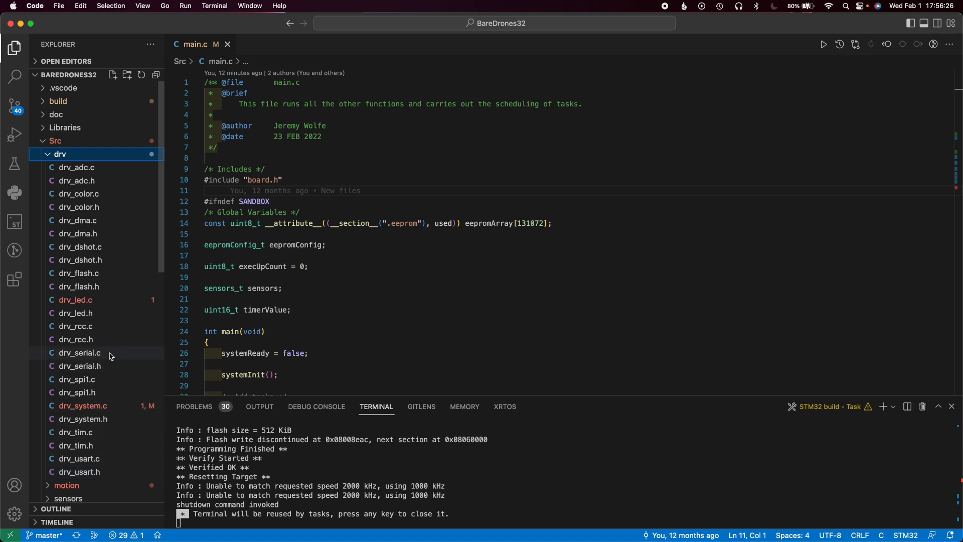
mouse_move(114, 354)
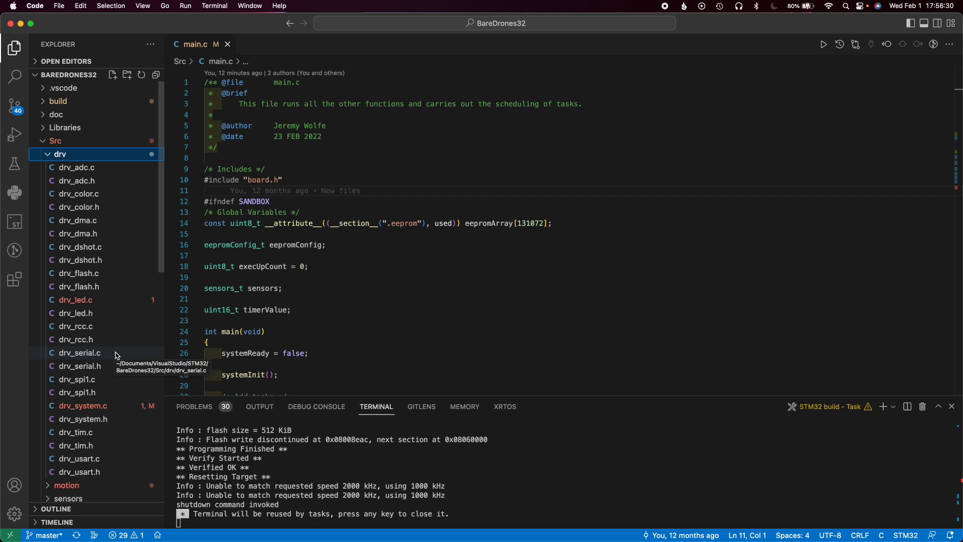
mouse_move(114, 323)
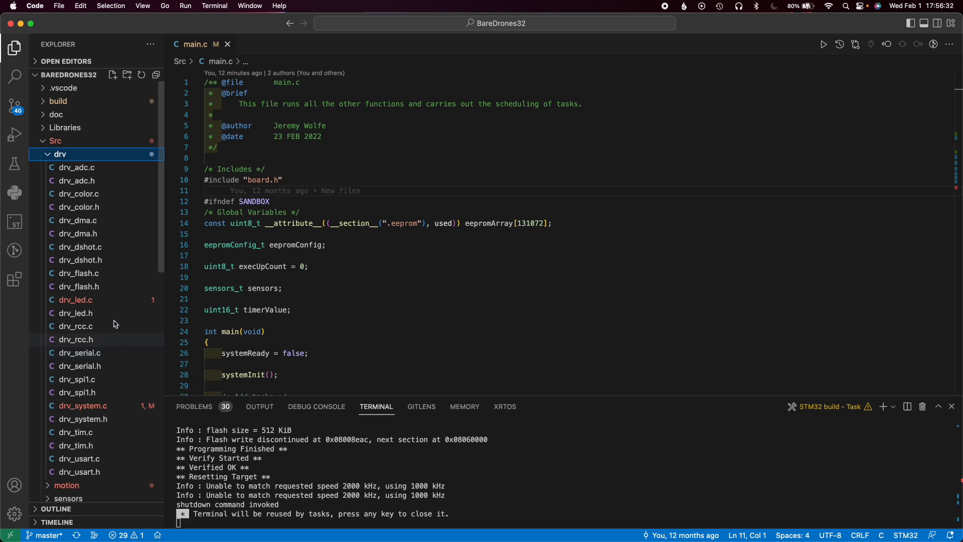
left_click(60, 154)
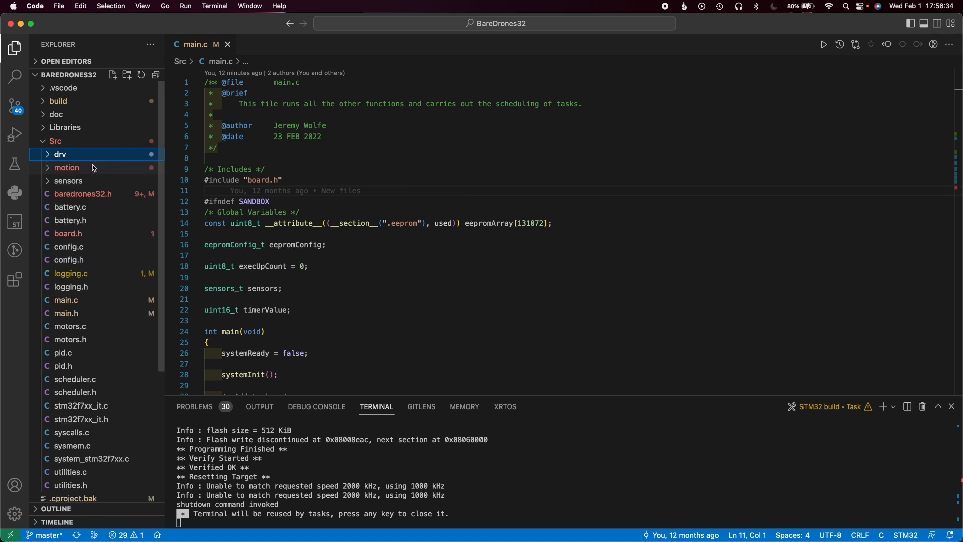
Expand Src/motion and preview compute_axis_commands.c, mixer.c, process_commands.c and rotations.c in turn
left_click(66, 168)
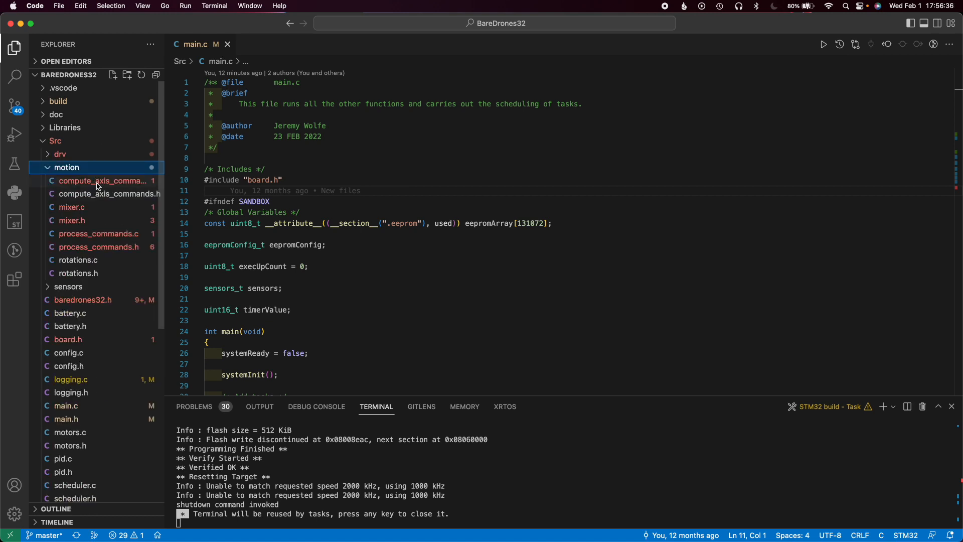
mouse_move(116, 195)
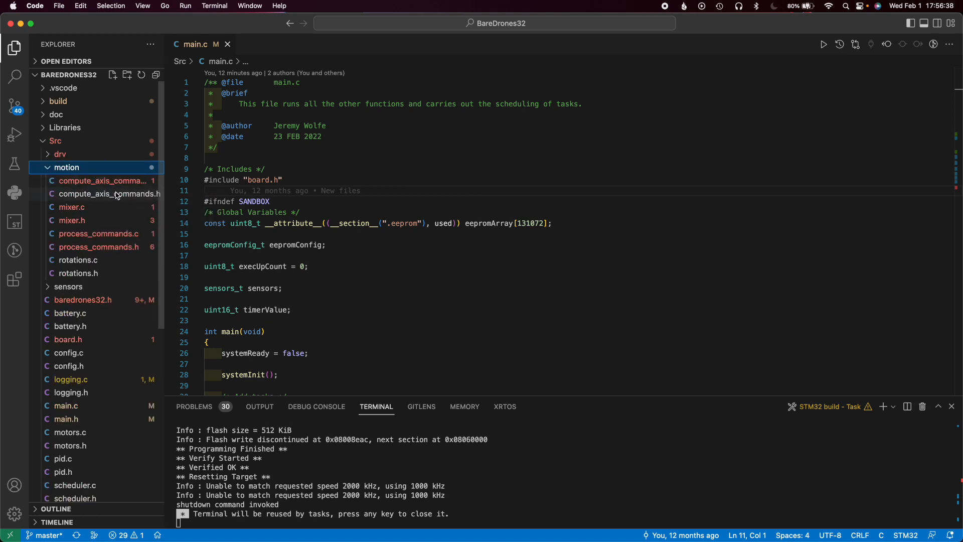
mouse_move(72, 207)
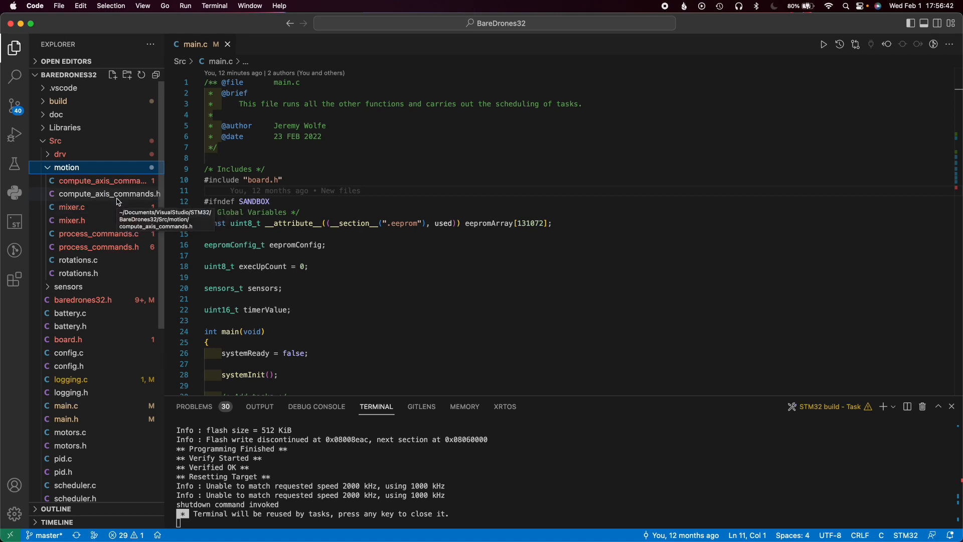
mouse_move(72, 207)
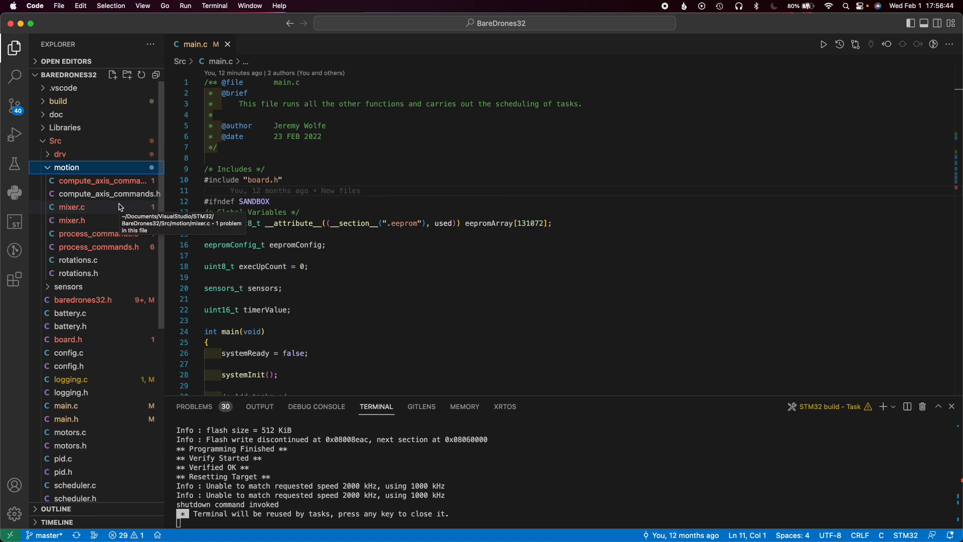
left_click(99, 180)
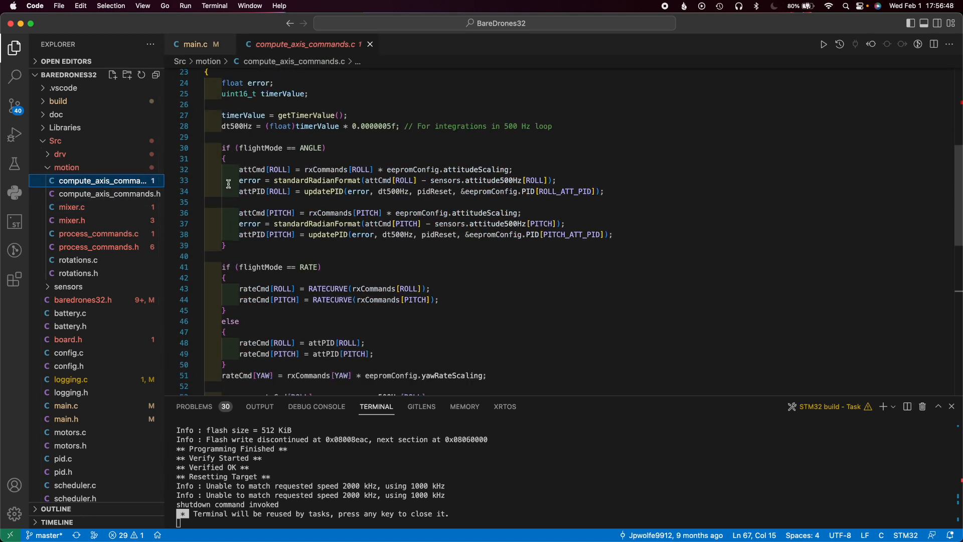
left_click(72, 207)
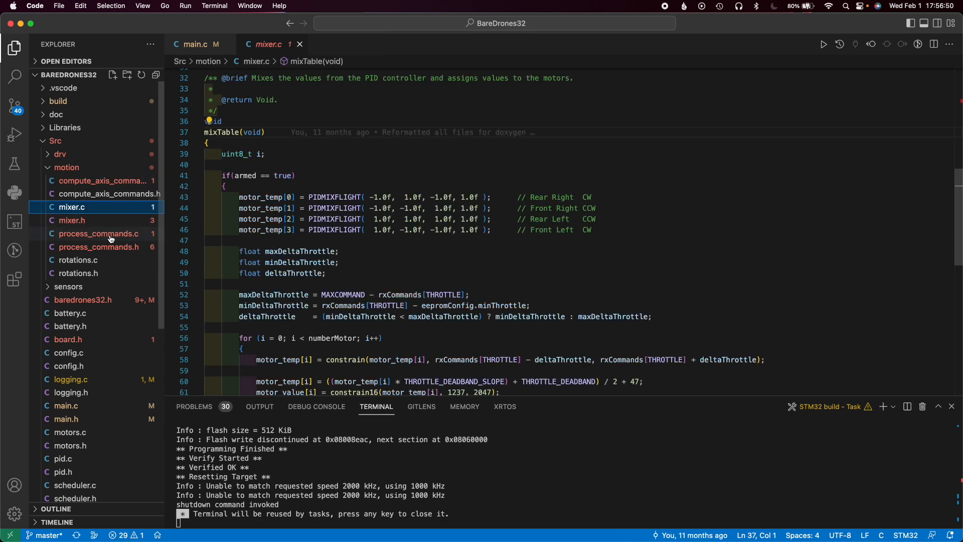
left_click(99, 233)
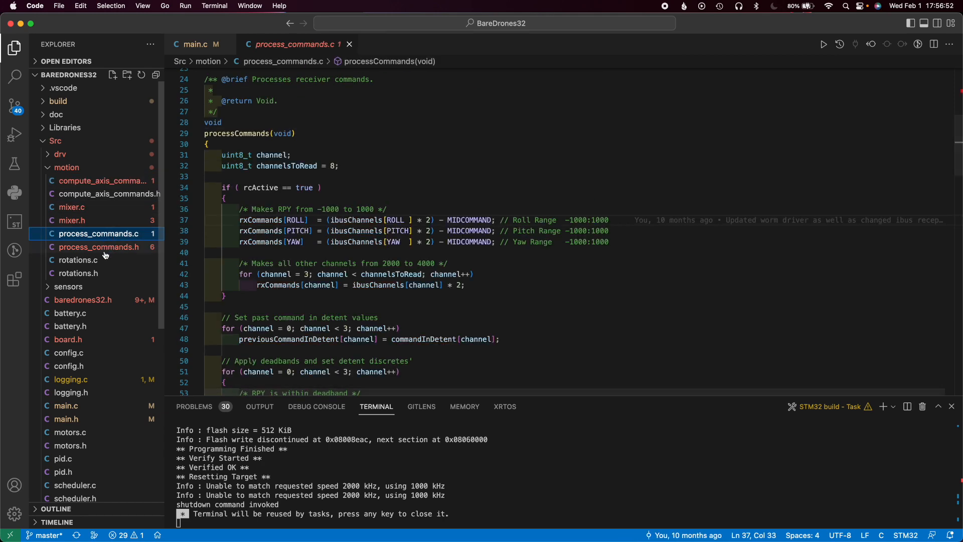
left_click(78, 260)
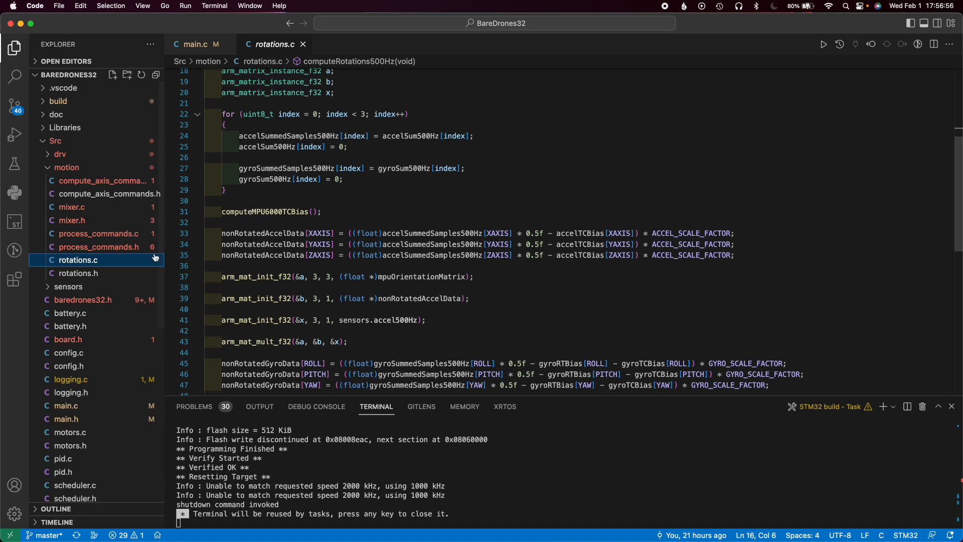
mouse_move(88, 168)
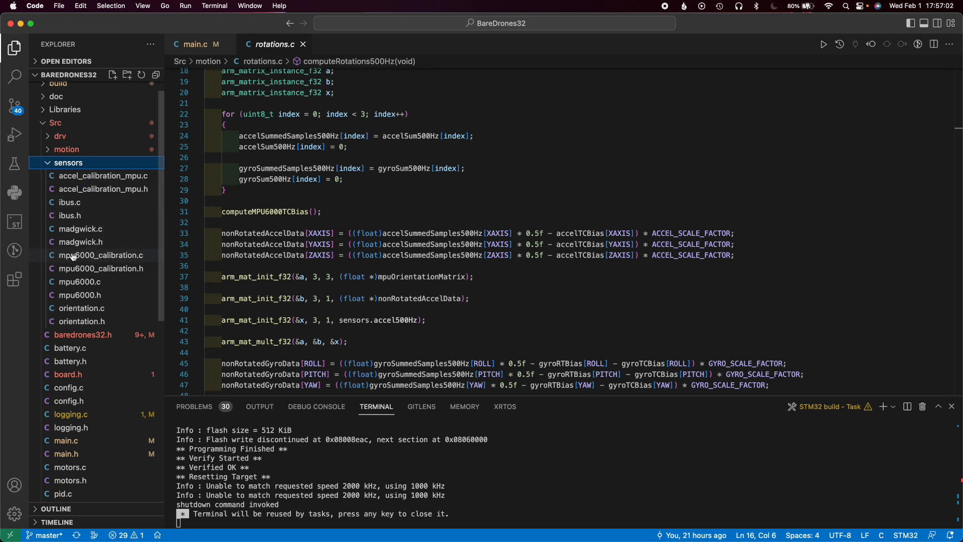
mouse_move(75, 283)
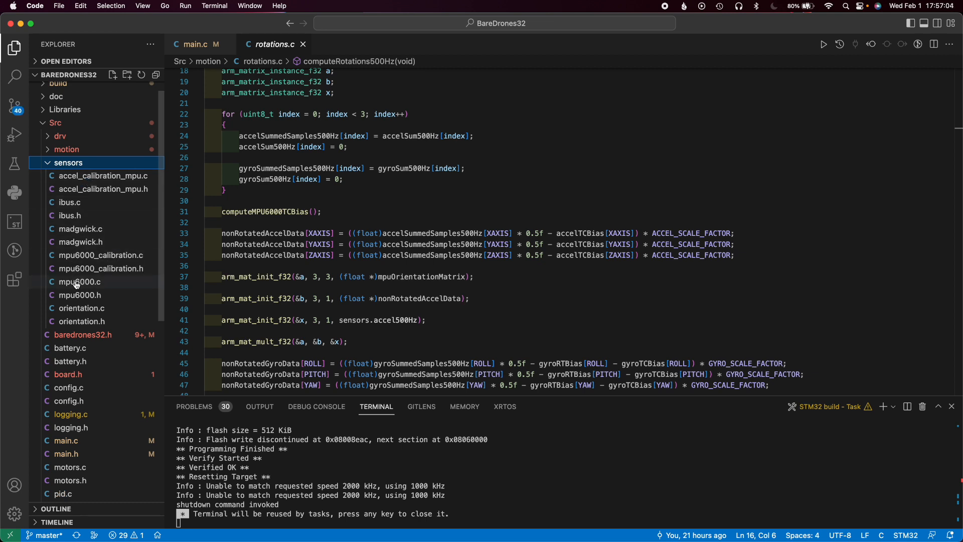
mouse_move(80, 229)
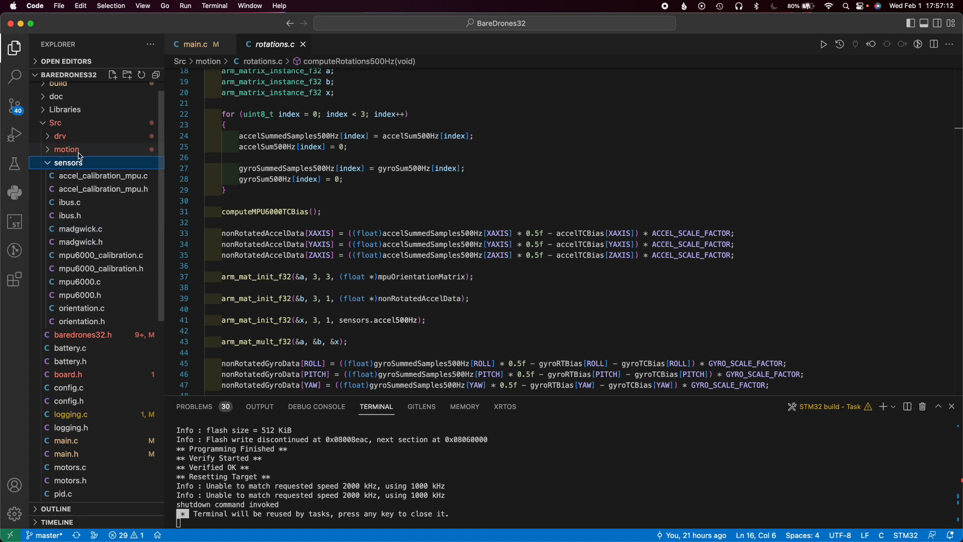
Collapse the sensors folder and open config.c with its EEPROM configuration code
left_click(68, 162)
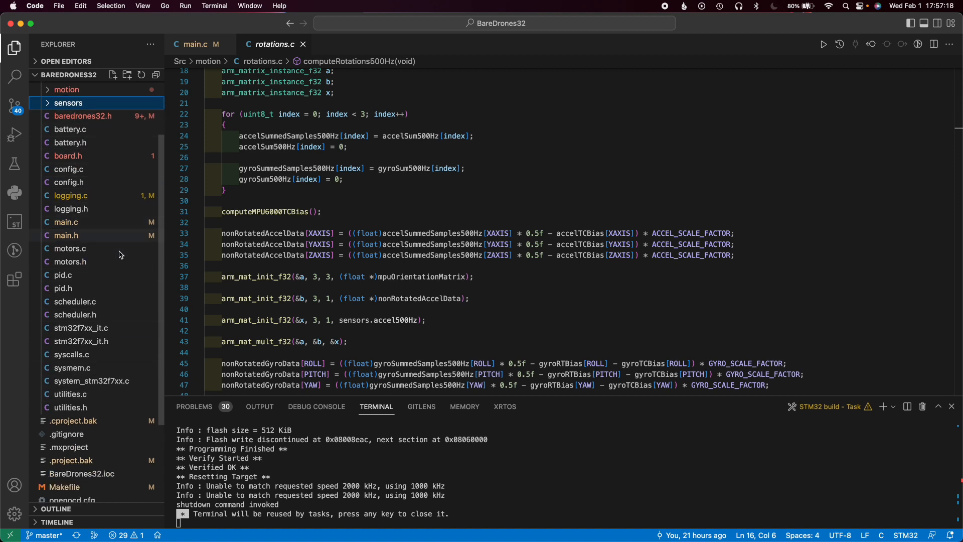
mouse_move(96, 273)
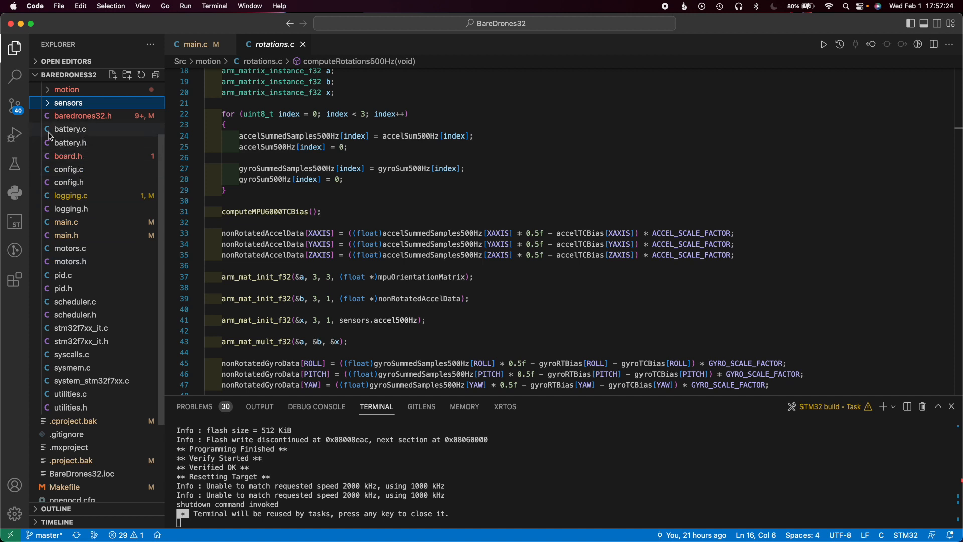
mouse_move(85, 145)
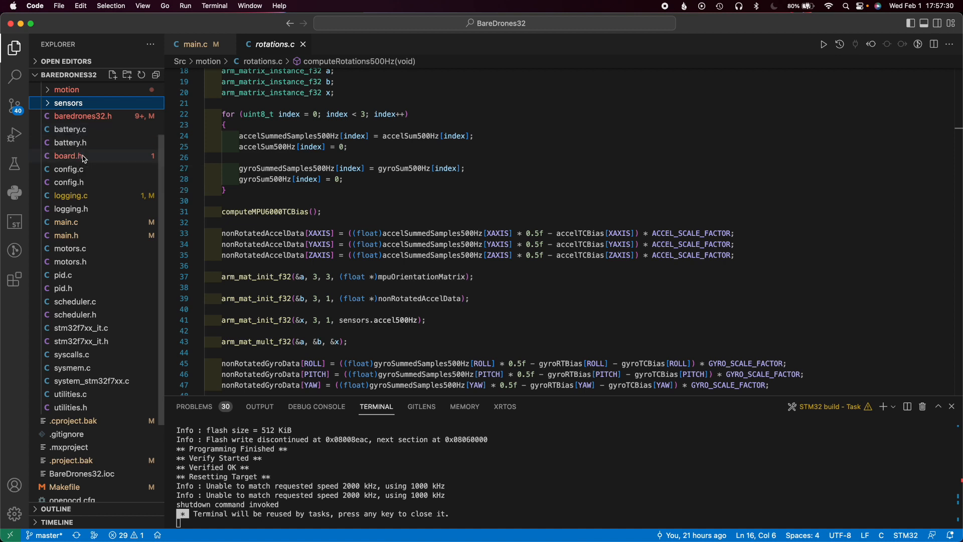
mouse_move(68, 169)
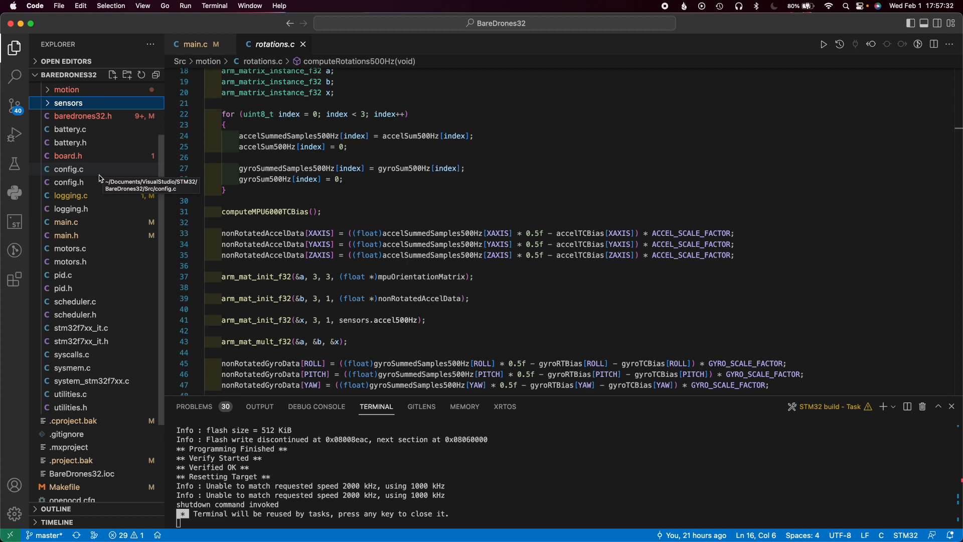
left_click(68, 169)
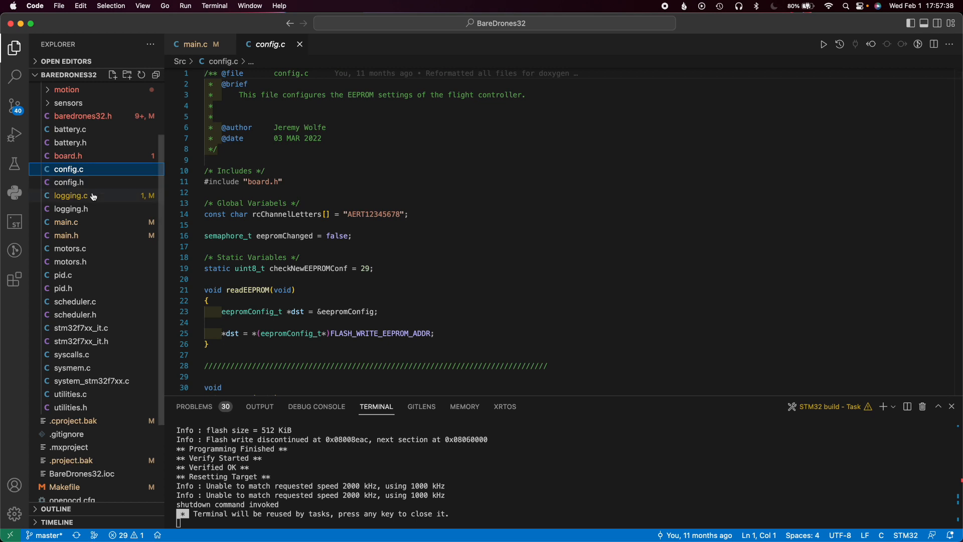
Open logging.c showing its uncommitted printLog output changes
left_click(70, 196)
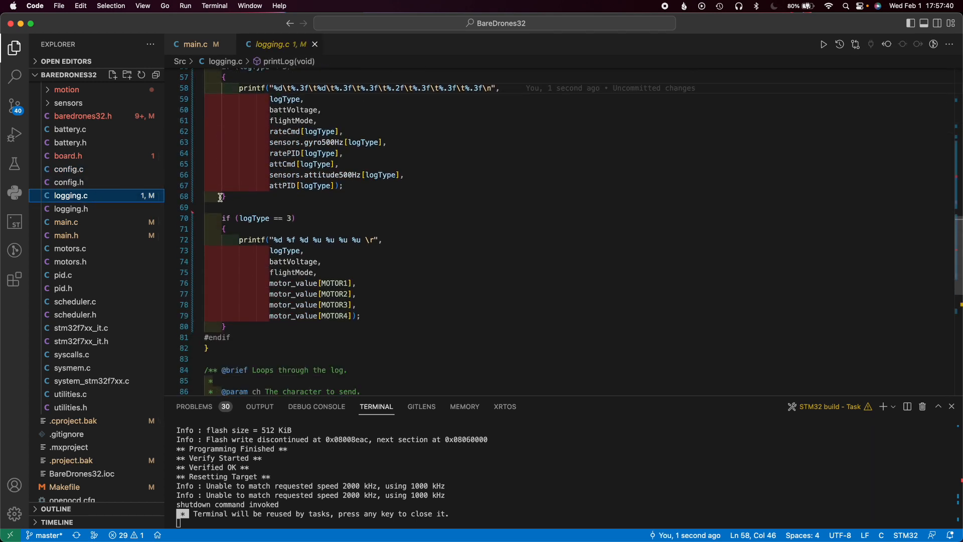
mouse_move(124, 197)
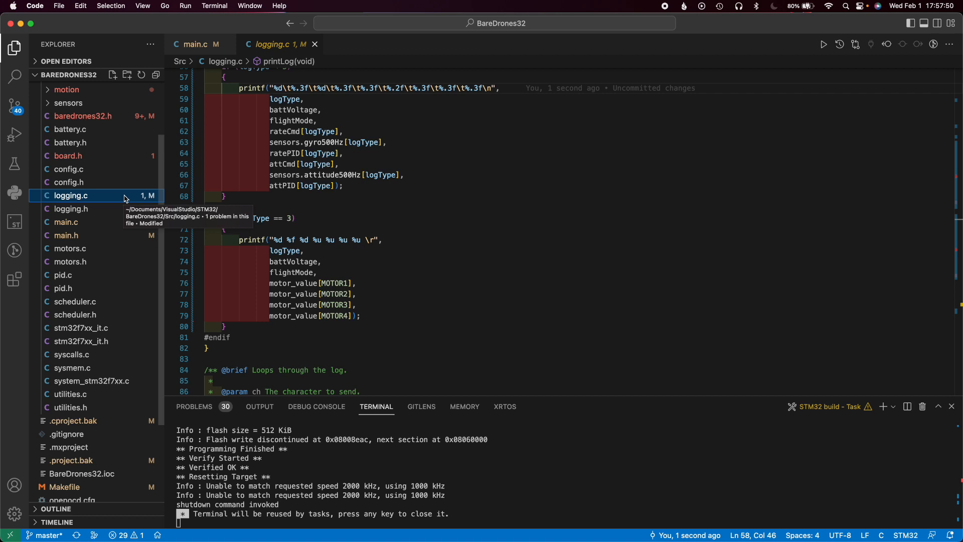
mouse_move(131, 197)
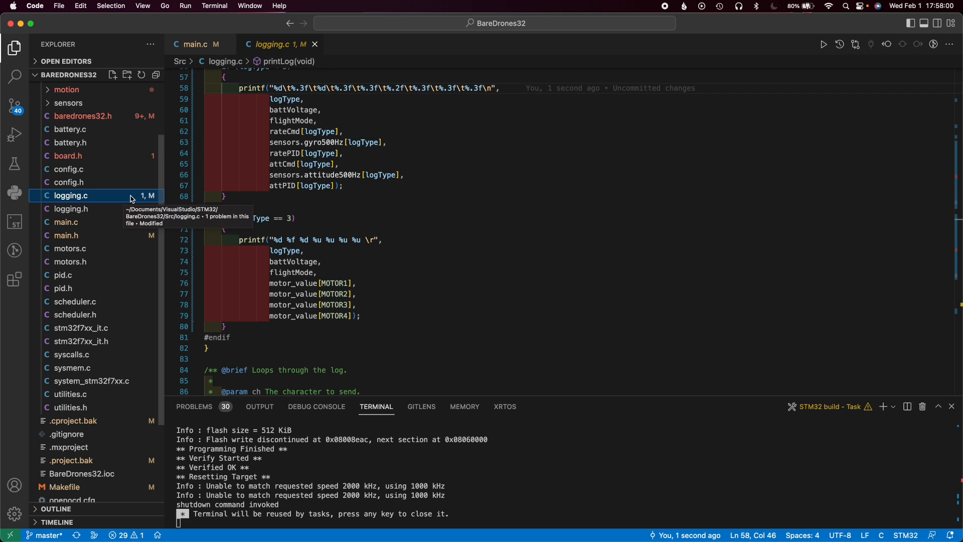
mouse_move(94, 198)
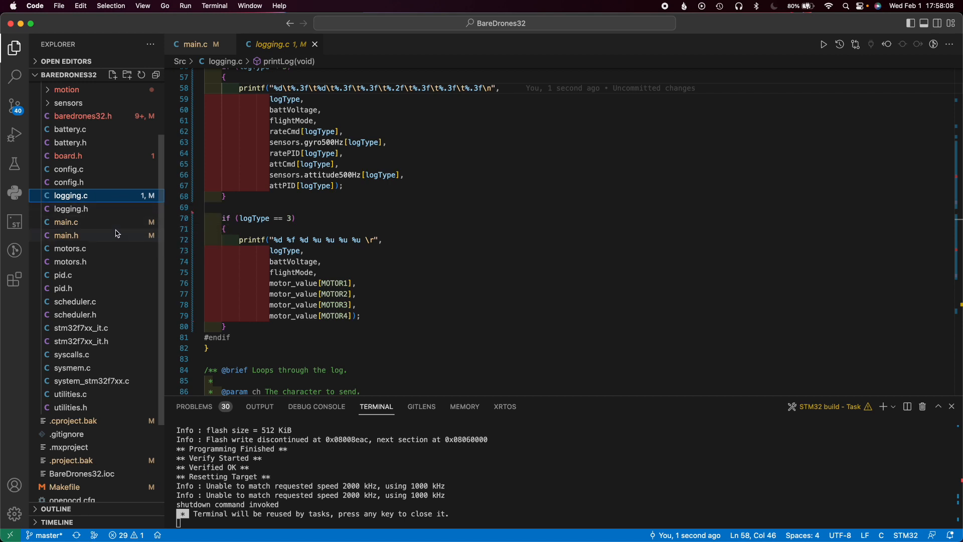
mouse_move(110, 253)
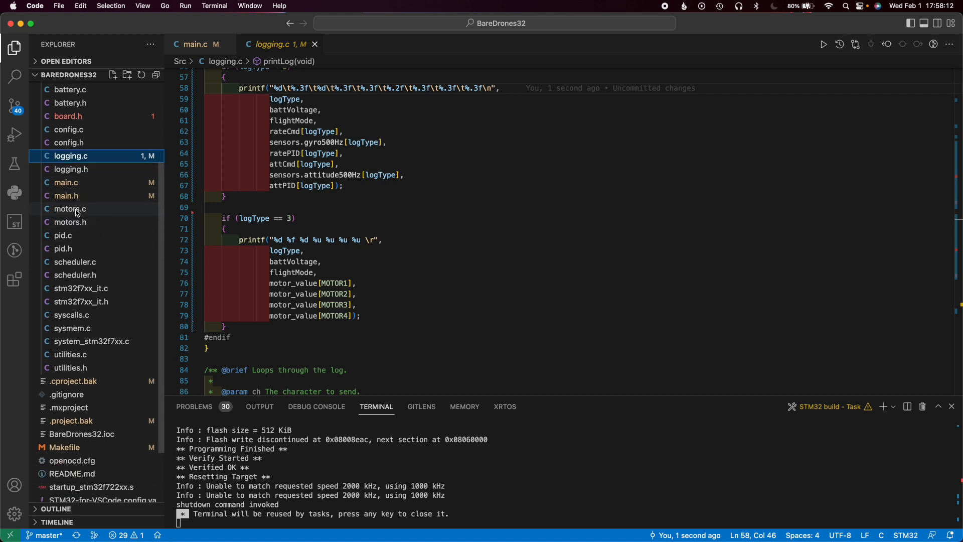
Open motors.c and check the GitLens blame for the 3D-mode comment on line 40
left_click(70, 208)
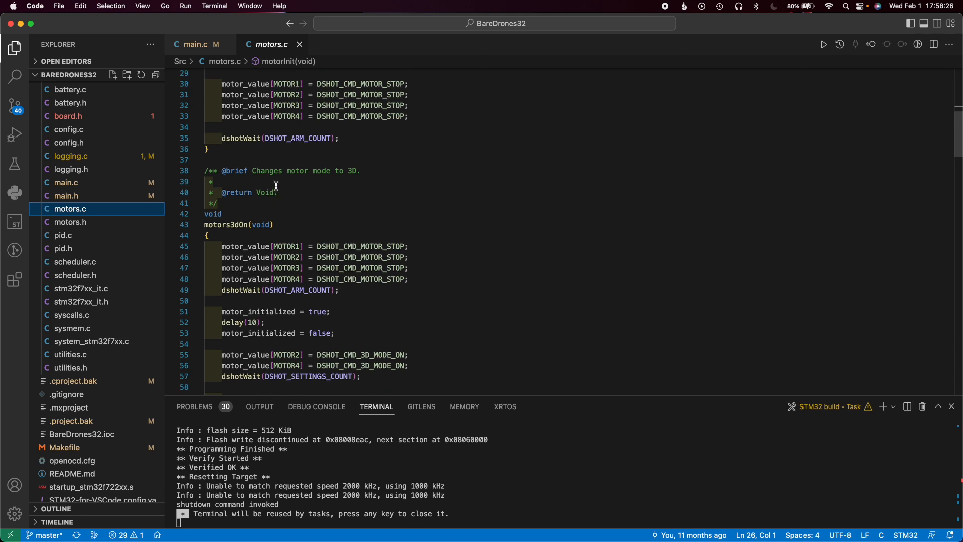
left_click(282, 191)
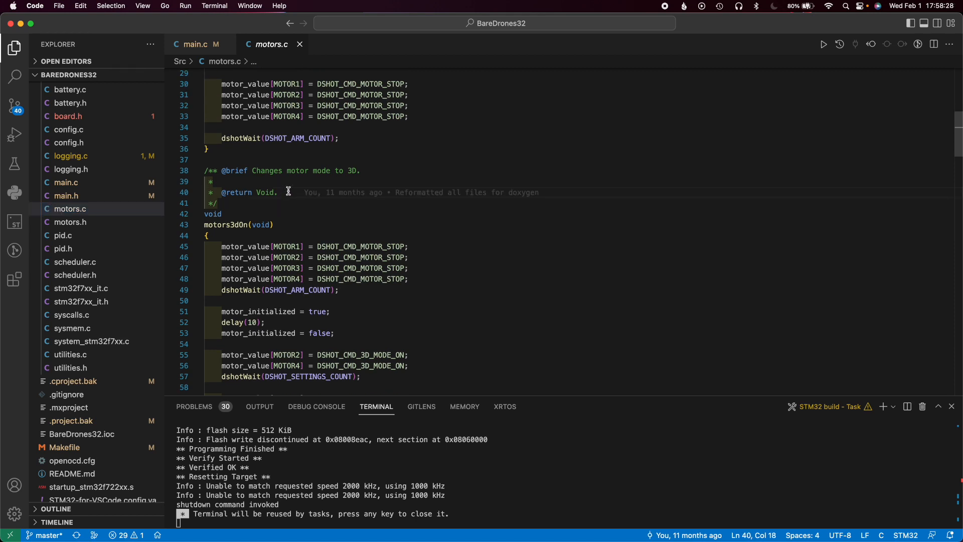
mouse_move(289, 193)
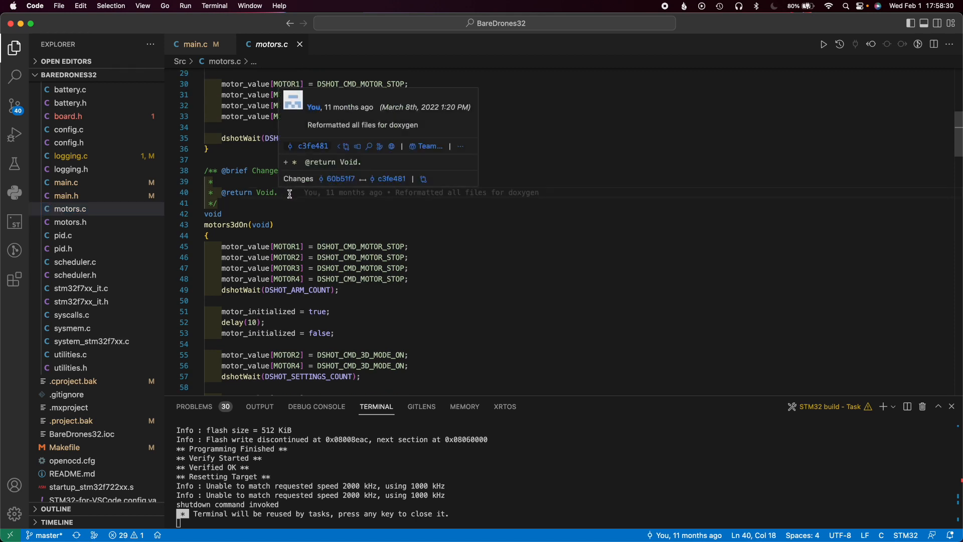
mouse_move(292, 198)
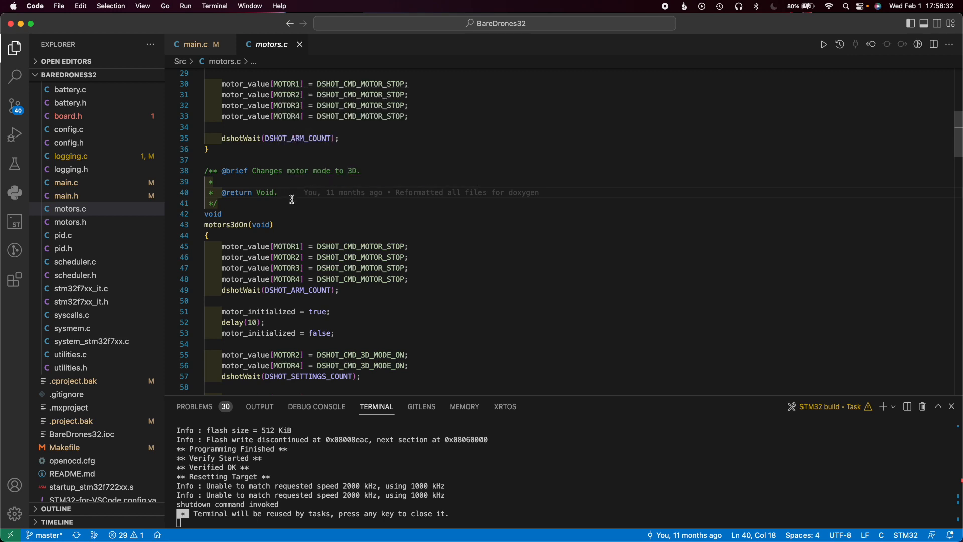
left_click(63, 235)
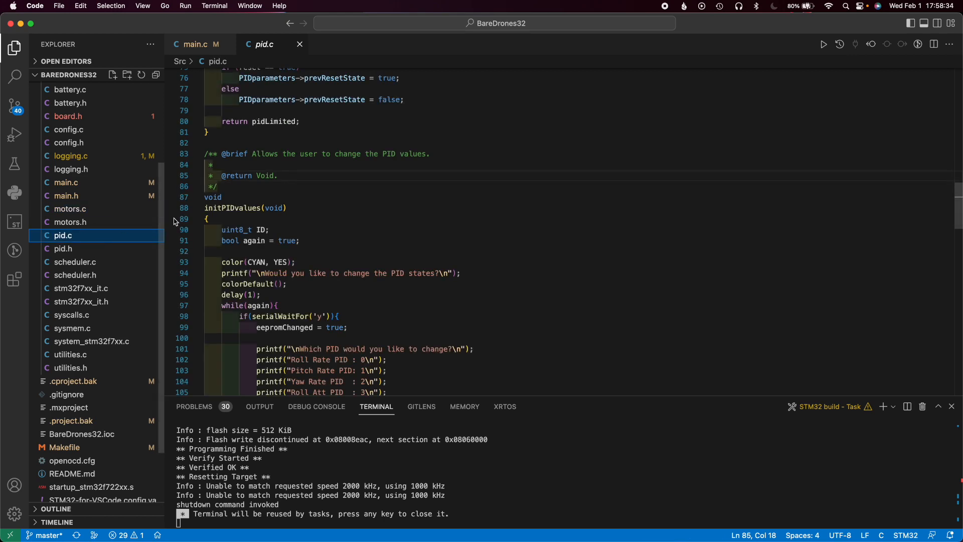
scroll("down", 3)
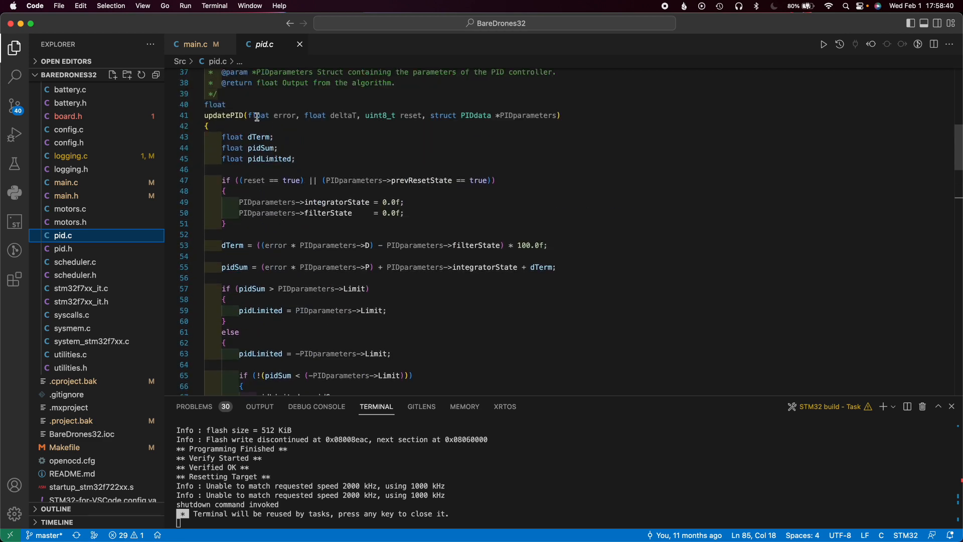
left_click(284, 115)
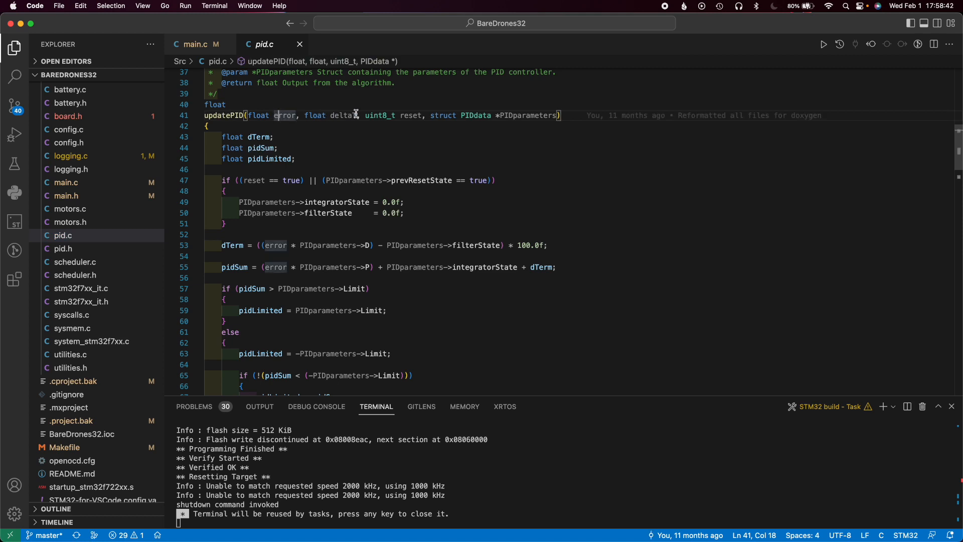
double_click(342, 116)
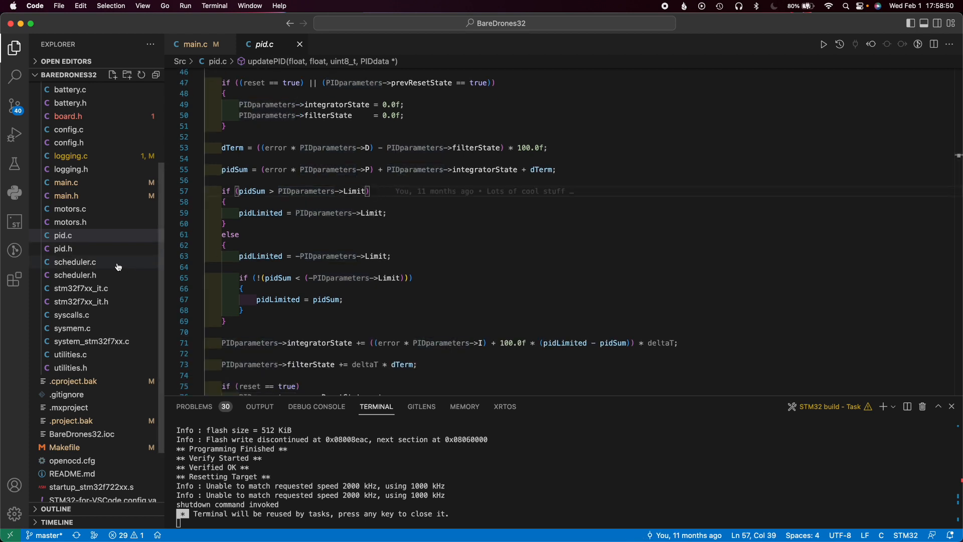
Open scheduler.c and read through its run loop and runAllTasksInLoop functions
left_click(74, 262)
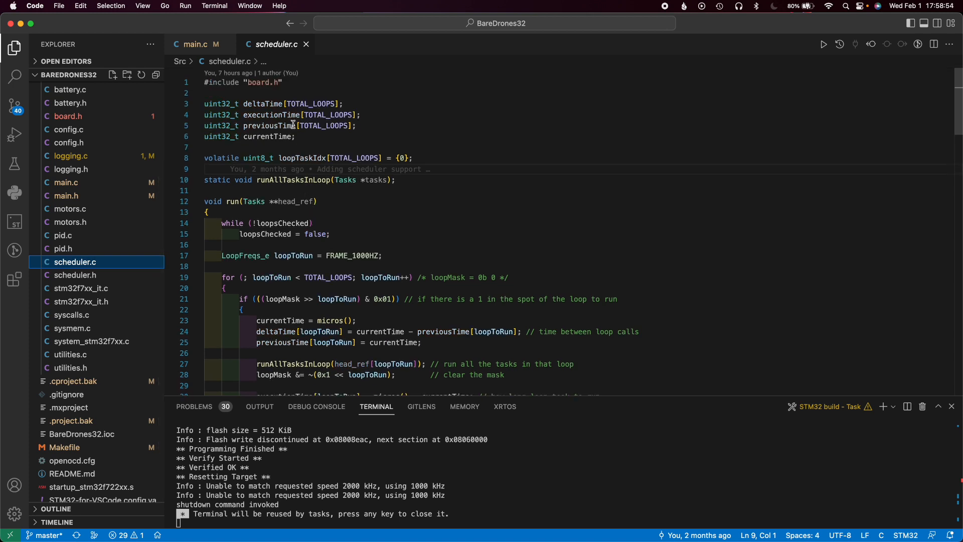
scroll("down", 3)
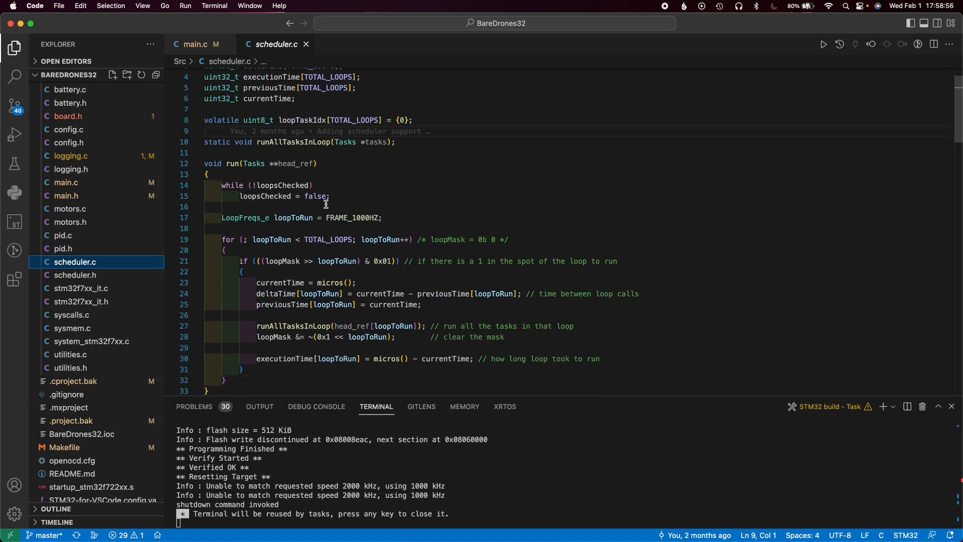
scroll("down", 3)
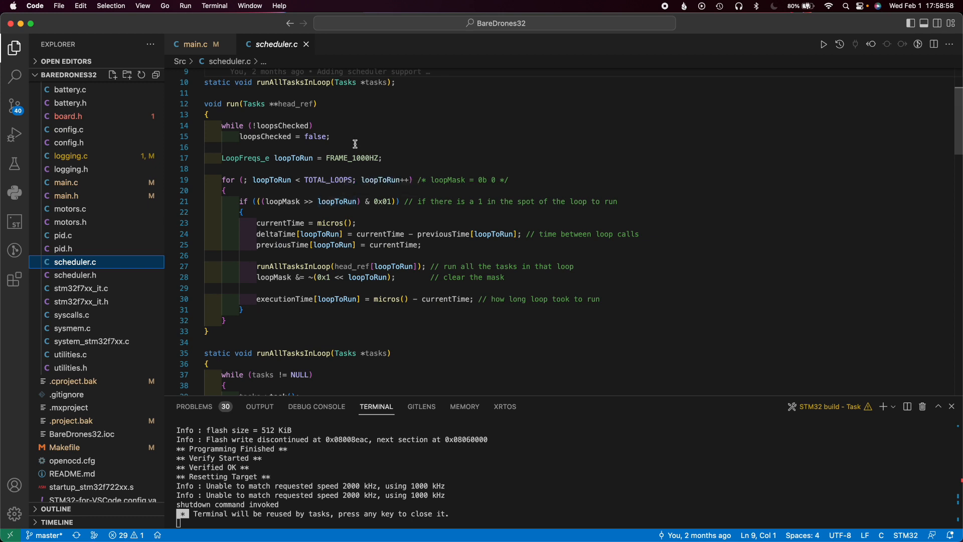
mouse_move(359, 152)
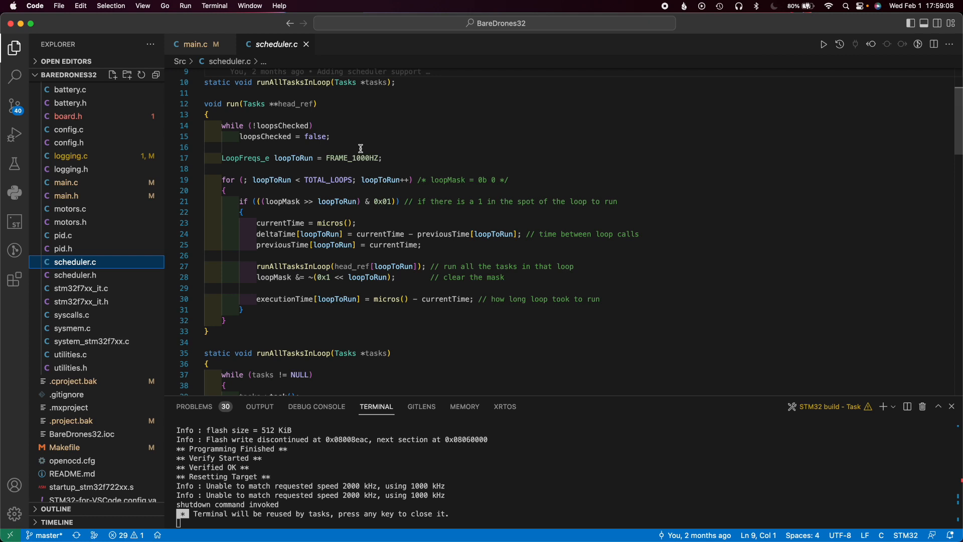
mouse_move(376, 179)
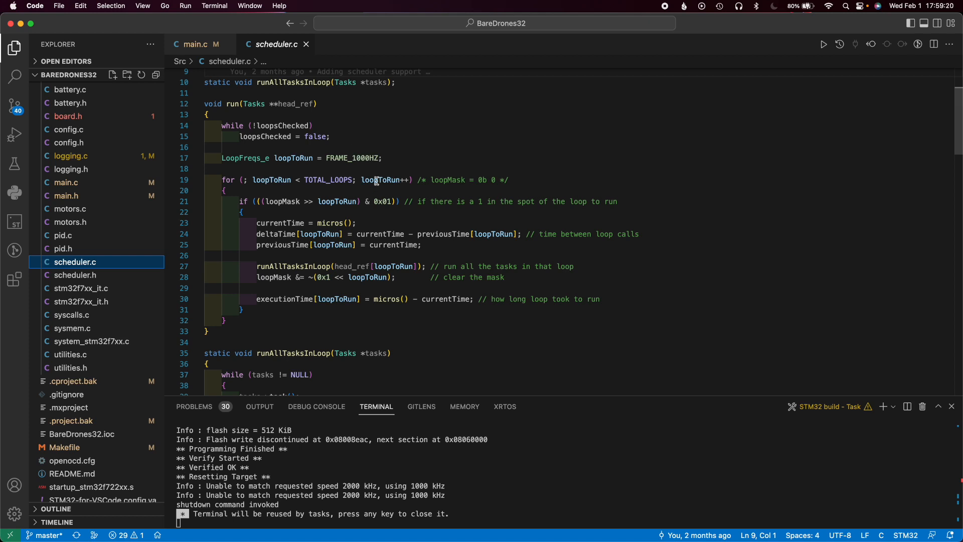
mouse_move(357, 233)
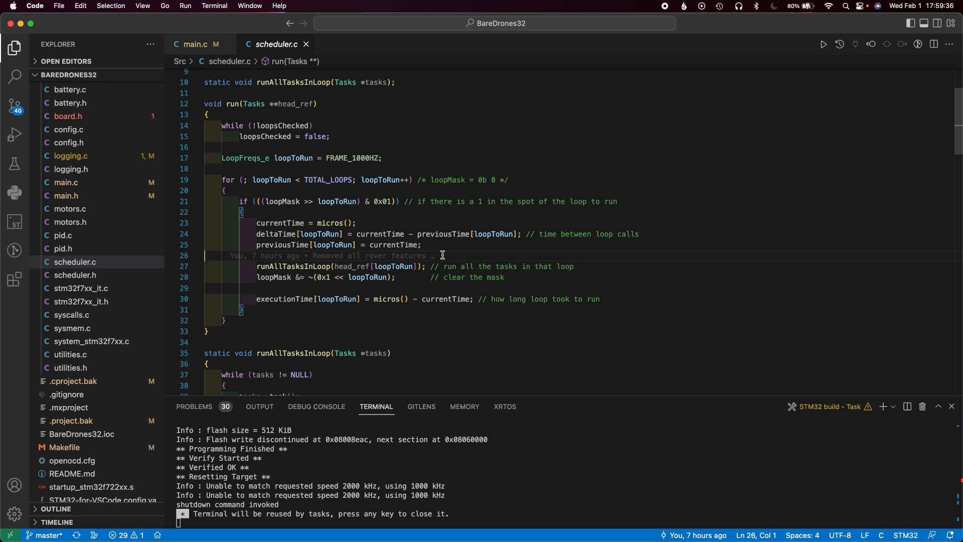
mouse_move(280, 139)
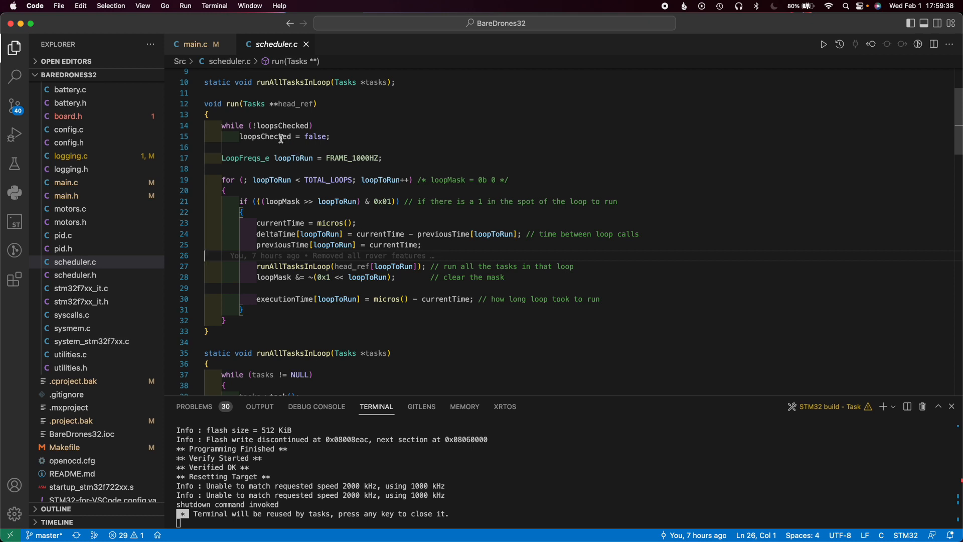
mouse_move(357, 147)
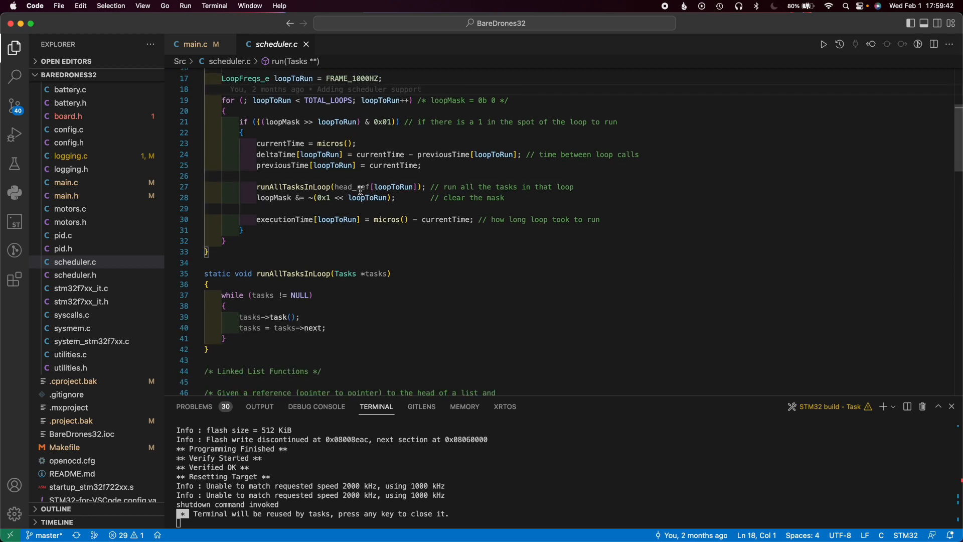
scroll("down", 3)
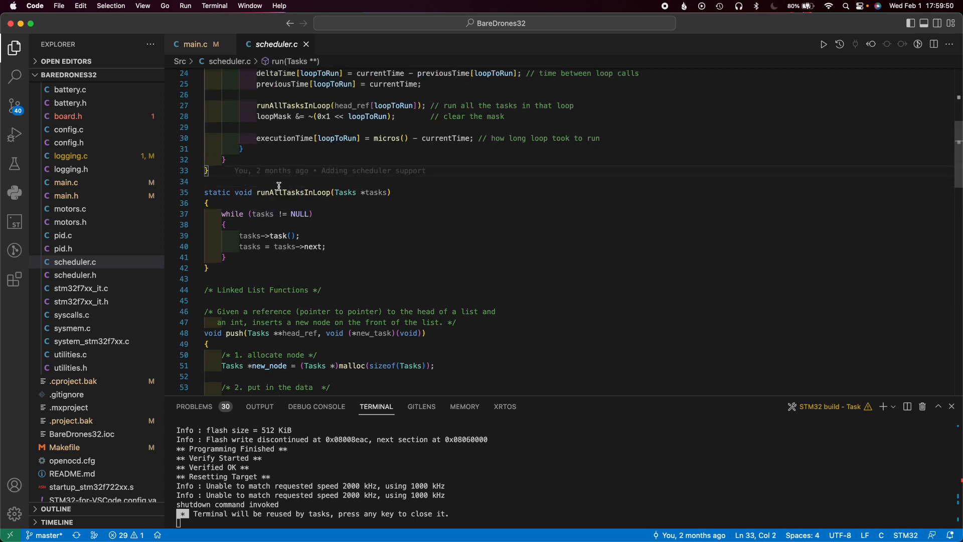
Scroll through stm32f7xx_it.c's fault handlers, then open syscalls.c with its _stat, _fork and _execve stubs
left_click(81, 289)
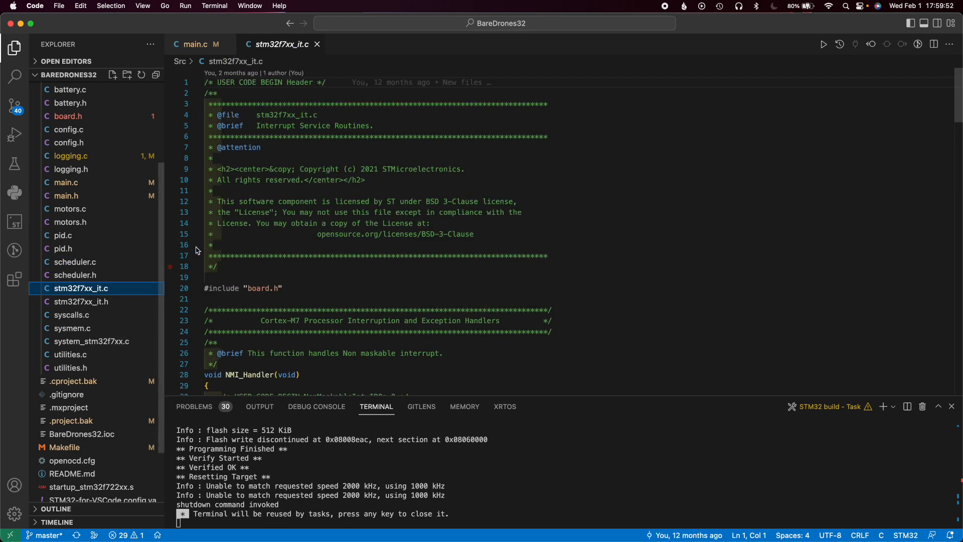
scroll("down", 3)
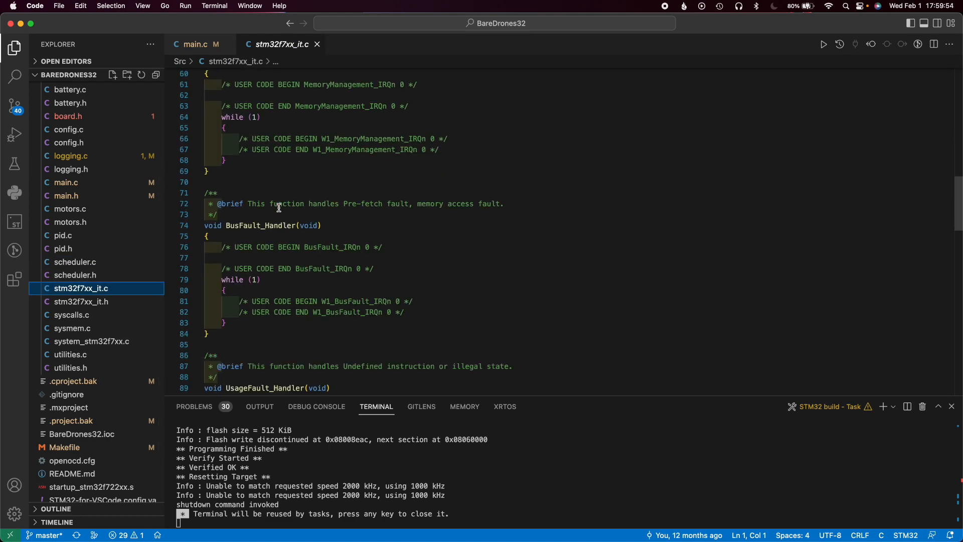
scroll("down", 3)
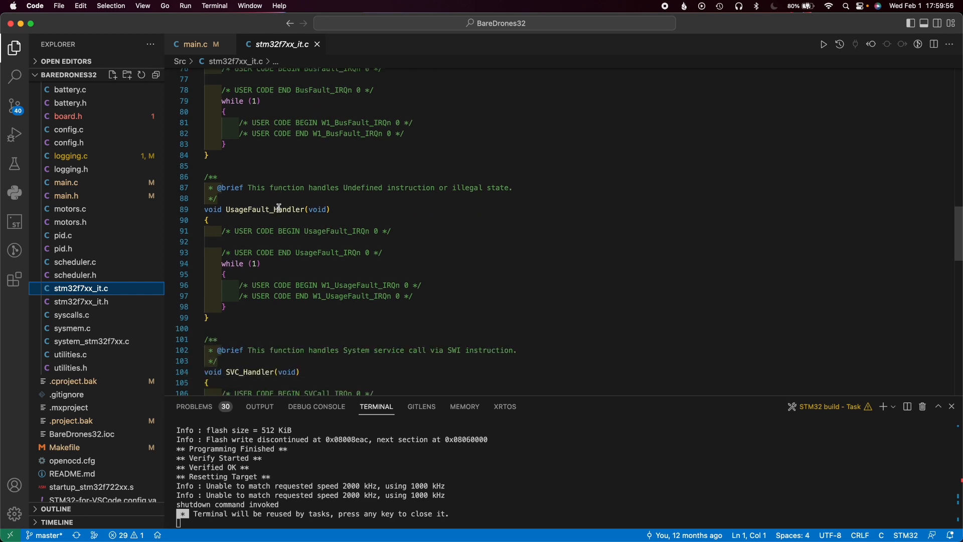
scroll("down", 3)
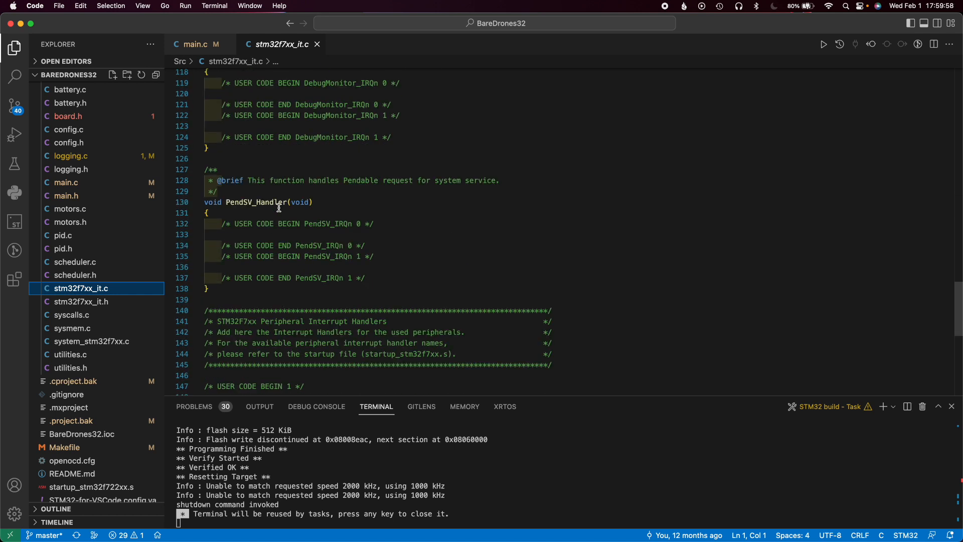
scroll("down", 3)
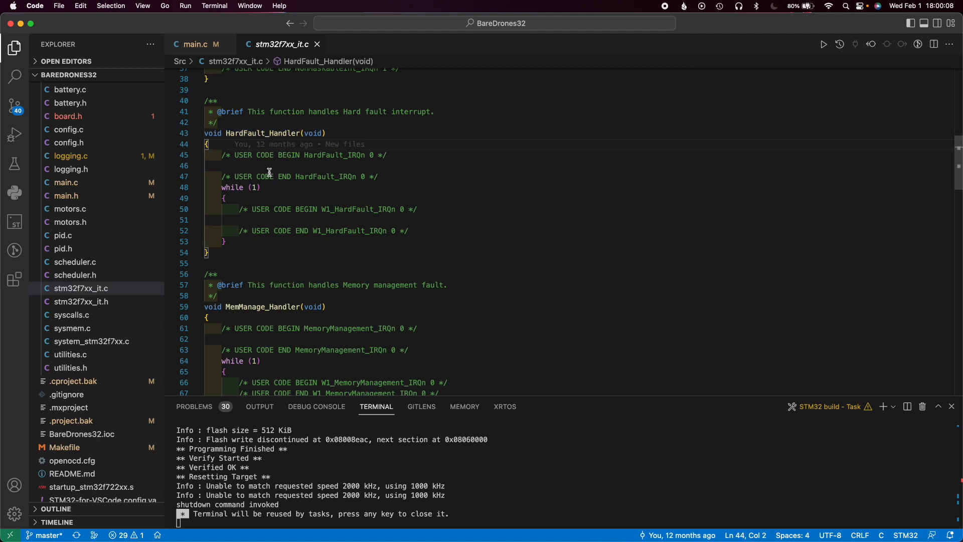
left_click(73, 314)
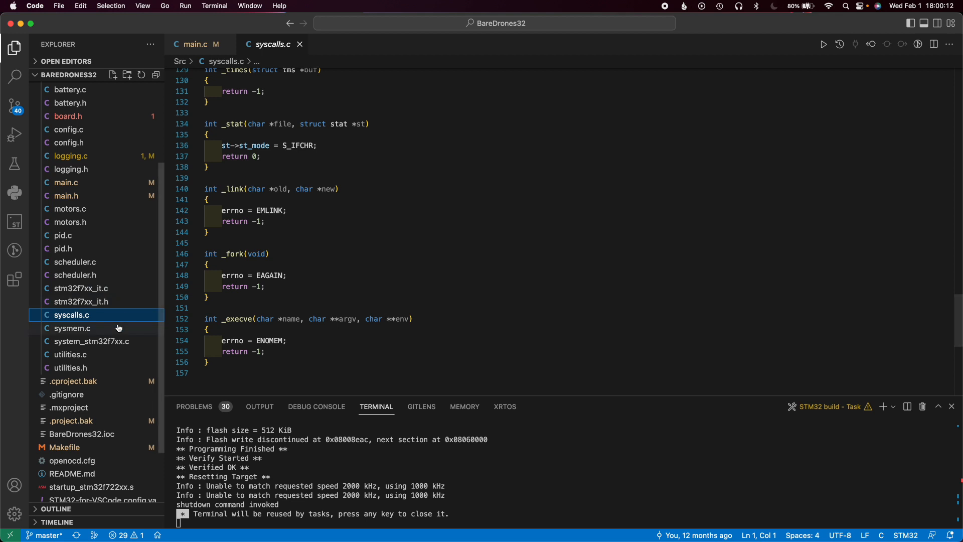
Glance at sysmem.c, then open utilities.c, highlight uint16_t in constrain16 and read down to stringToFloat
left_click(72, 328)
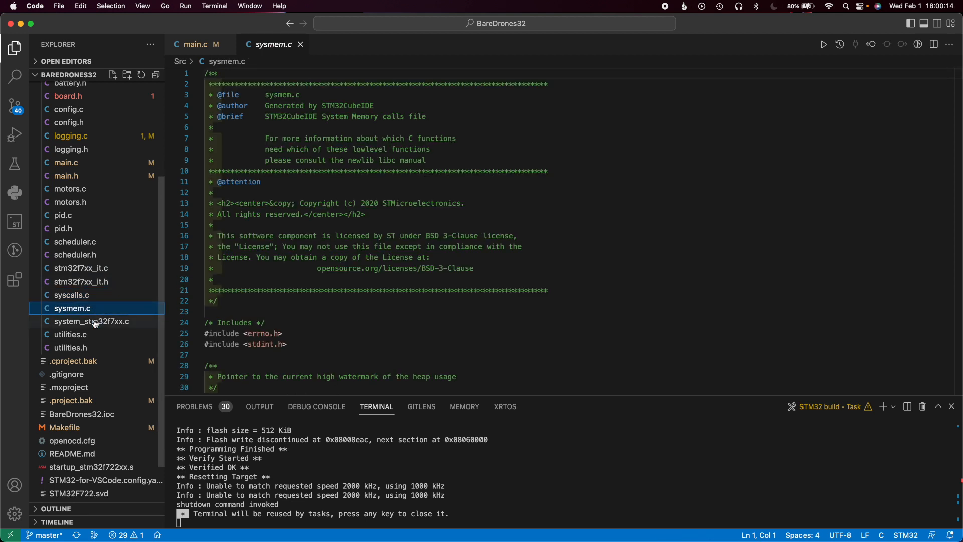
left_click(70, 334)
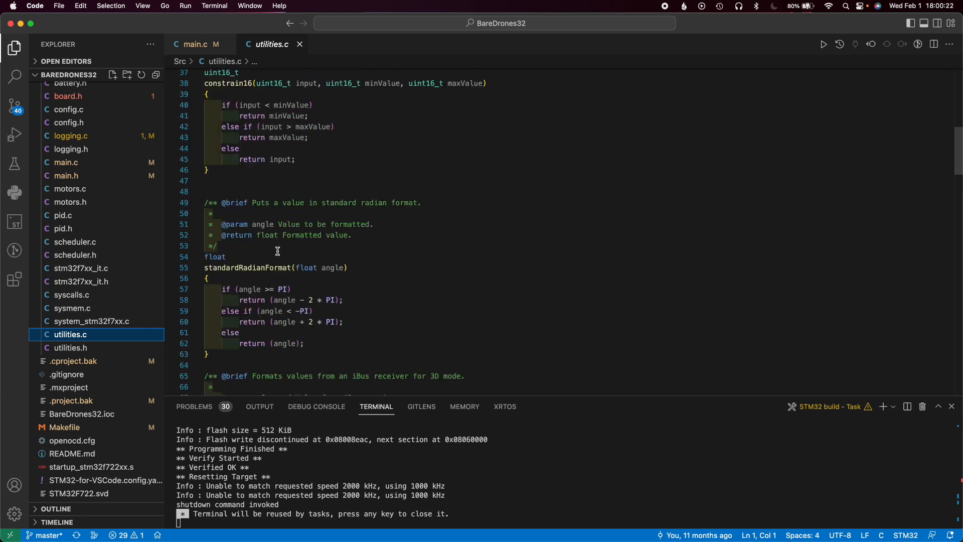
double_click(229, 123)
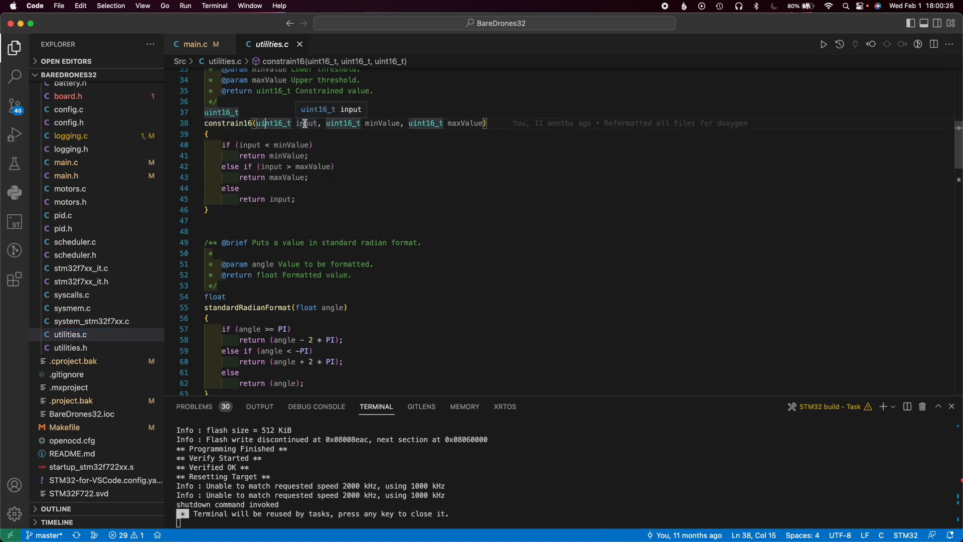
mouse_move(427, 122)
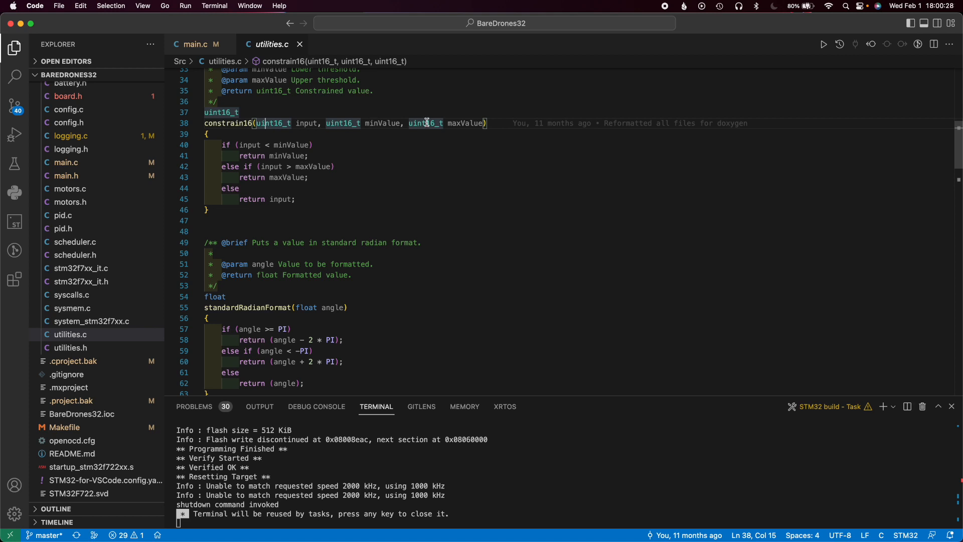
scroll("down", 3)
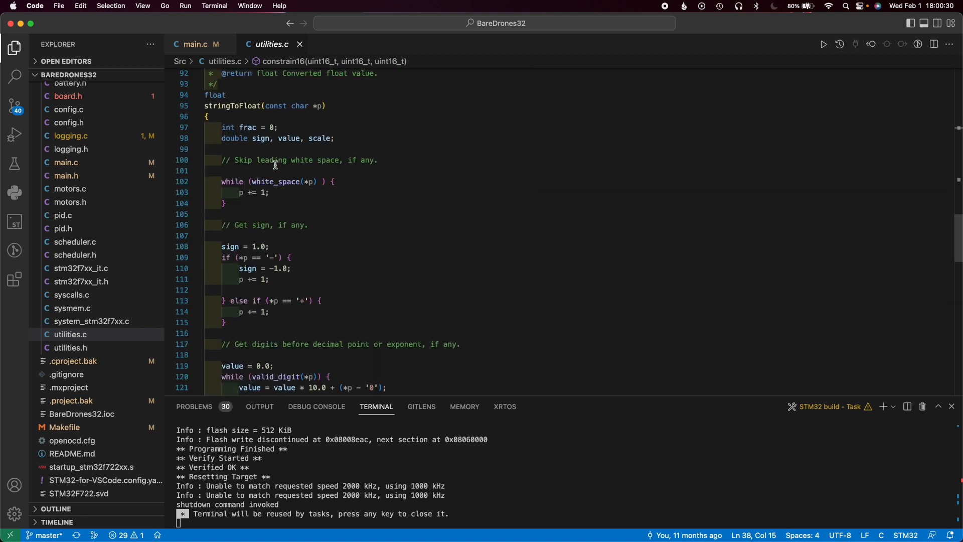
scroll("down", 3)
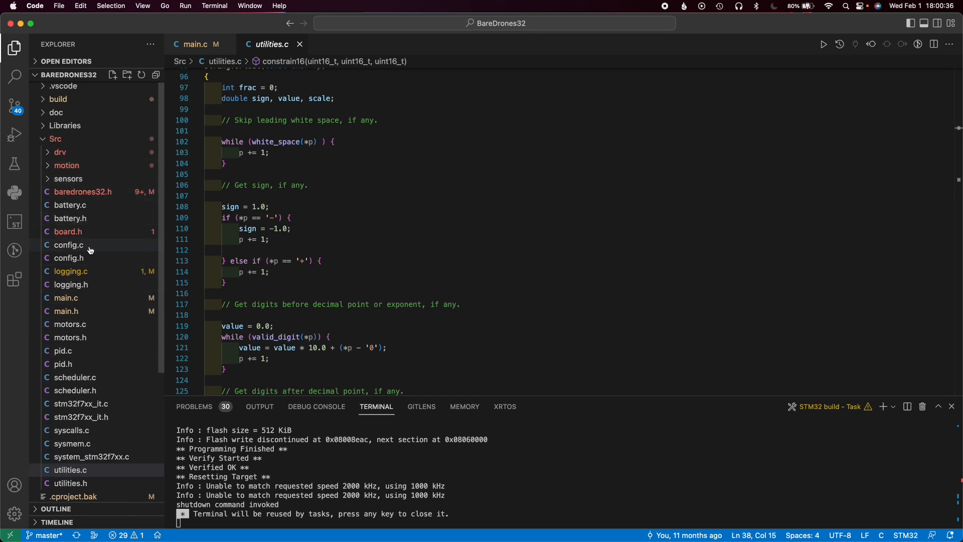
Return to main.c, then open the project's Makefile showing its assembler sources and compiler settings
left_click(66, 297)
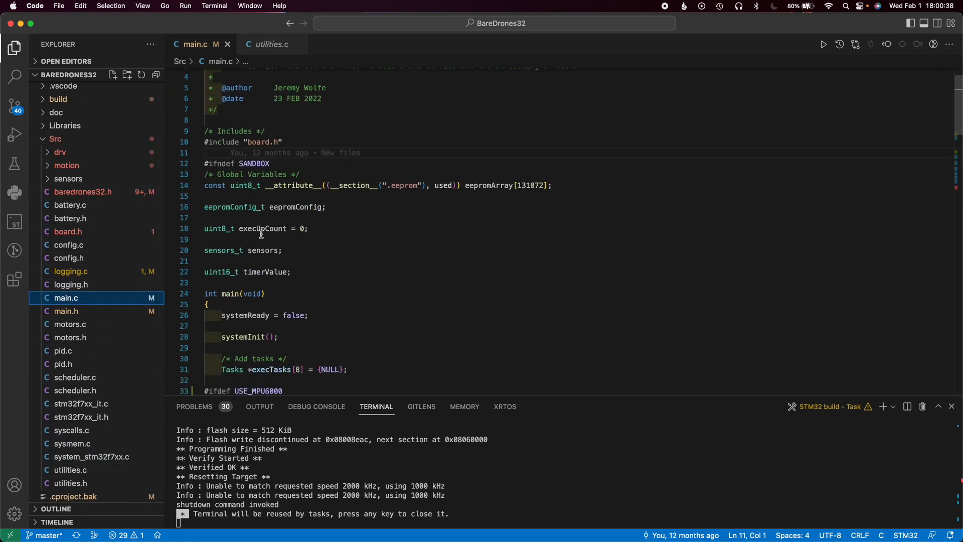
scroll("down", 3)
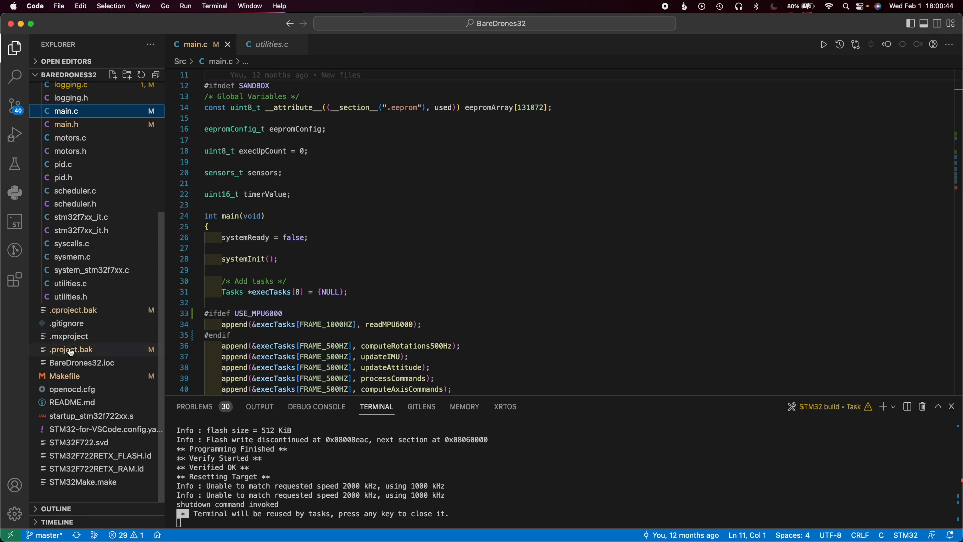
left_click(64, 376)
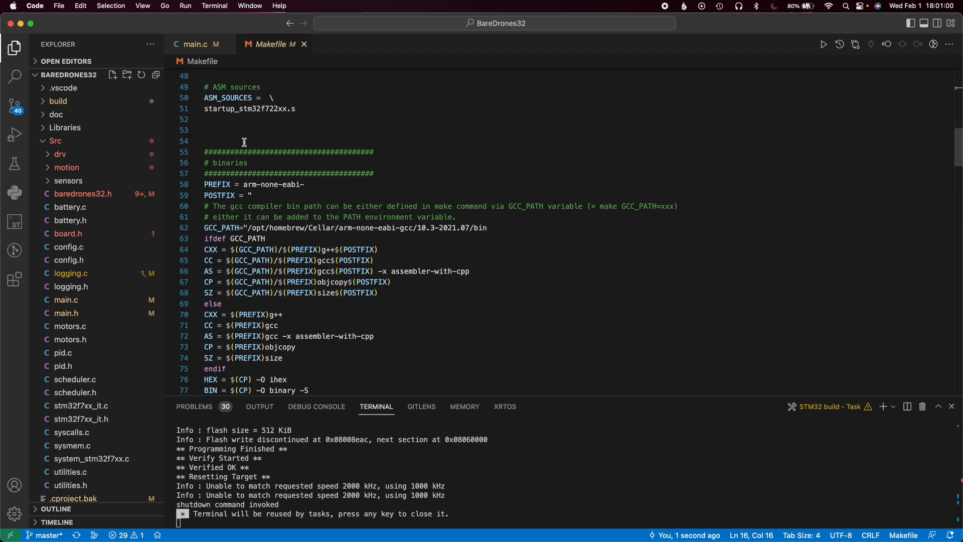
mouse_move(578, 77)
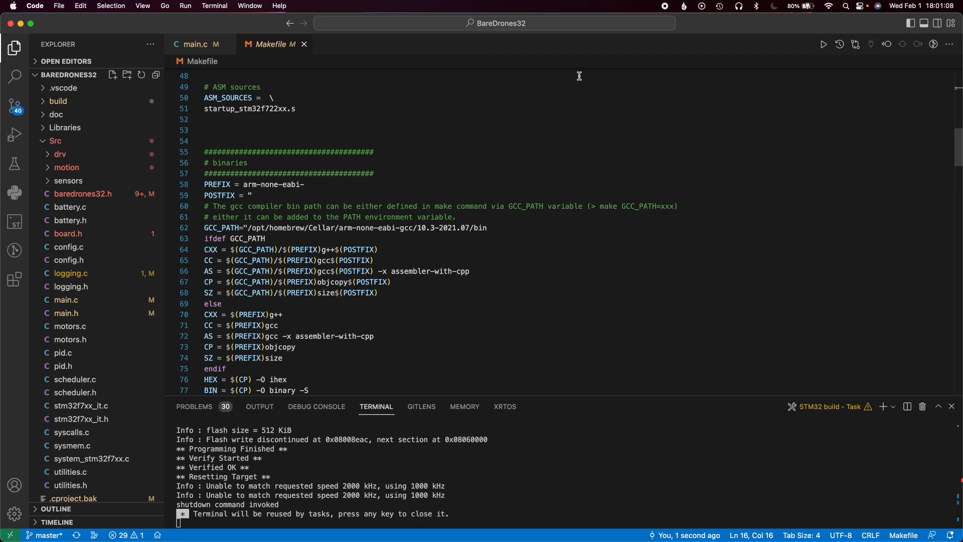